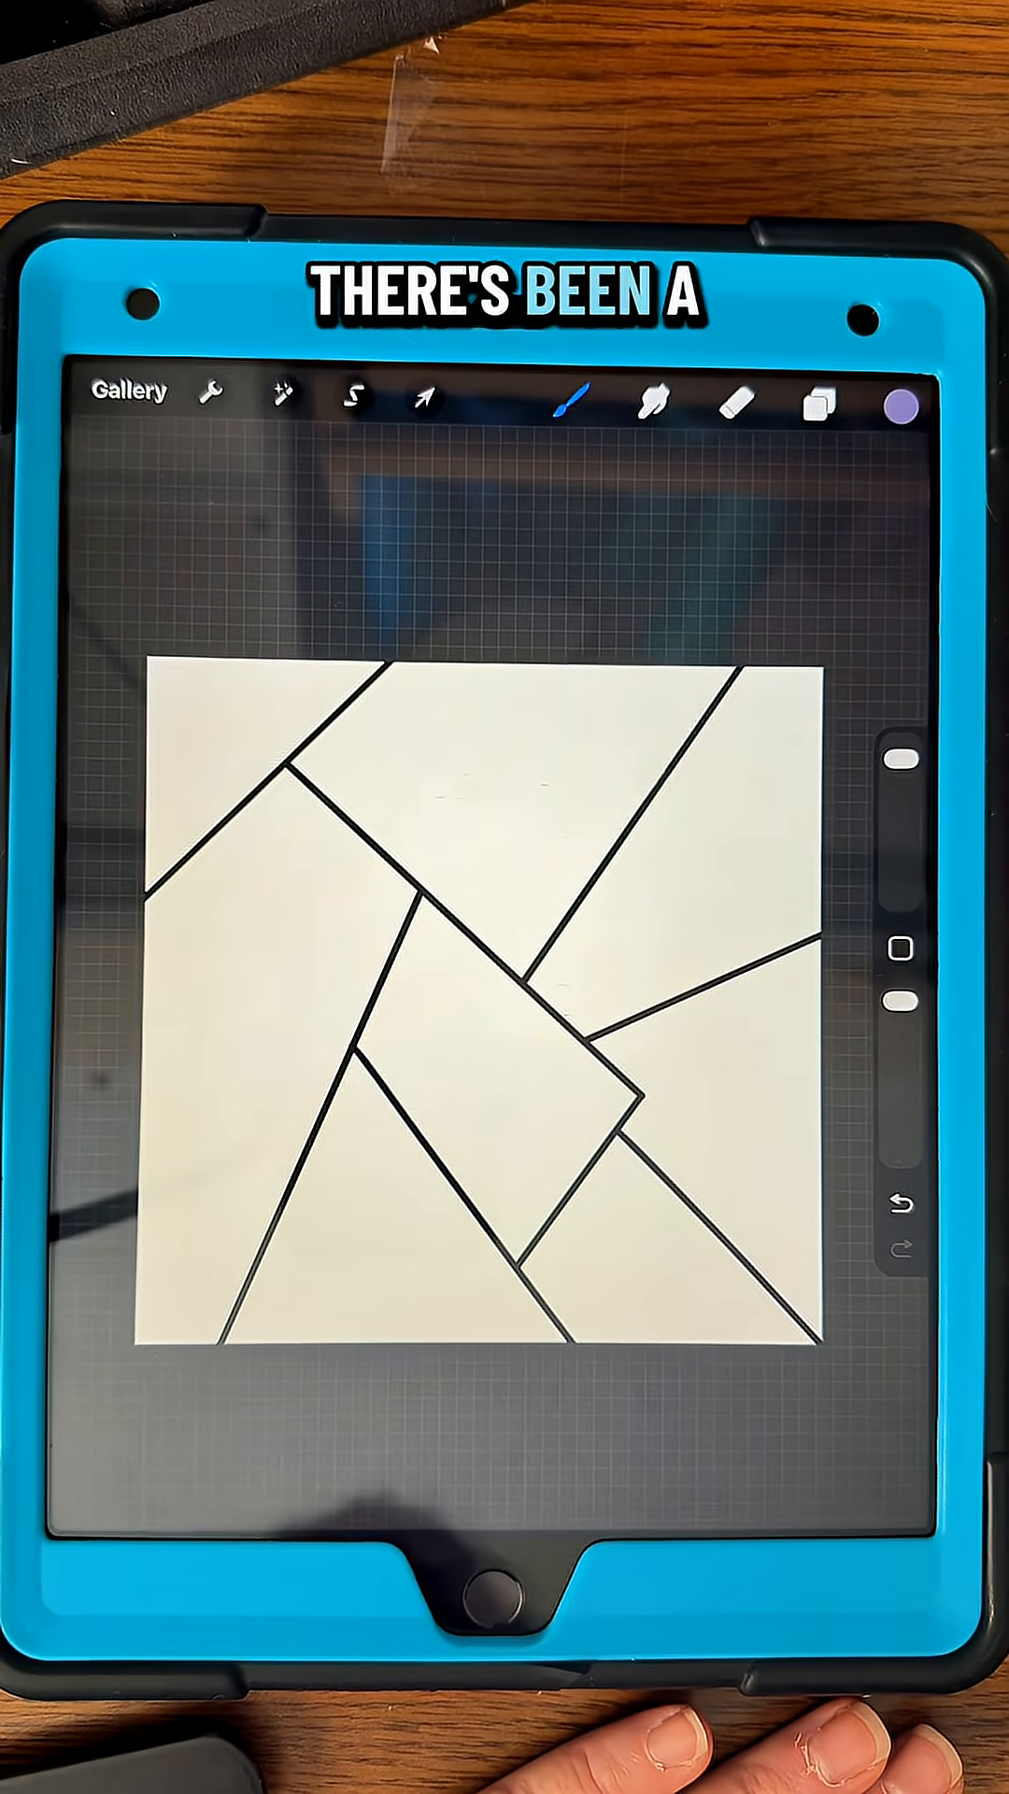
# Step: Create the empty Layer 2 from the Layers panel above the line drawing
pyautogui.click(807, 396)
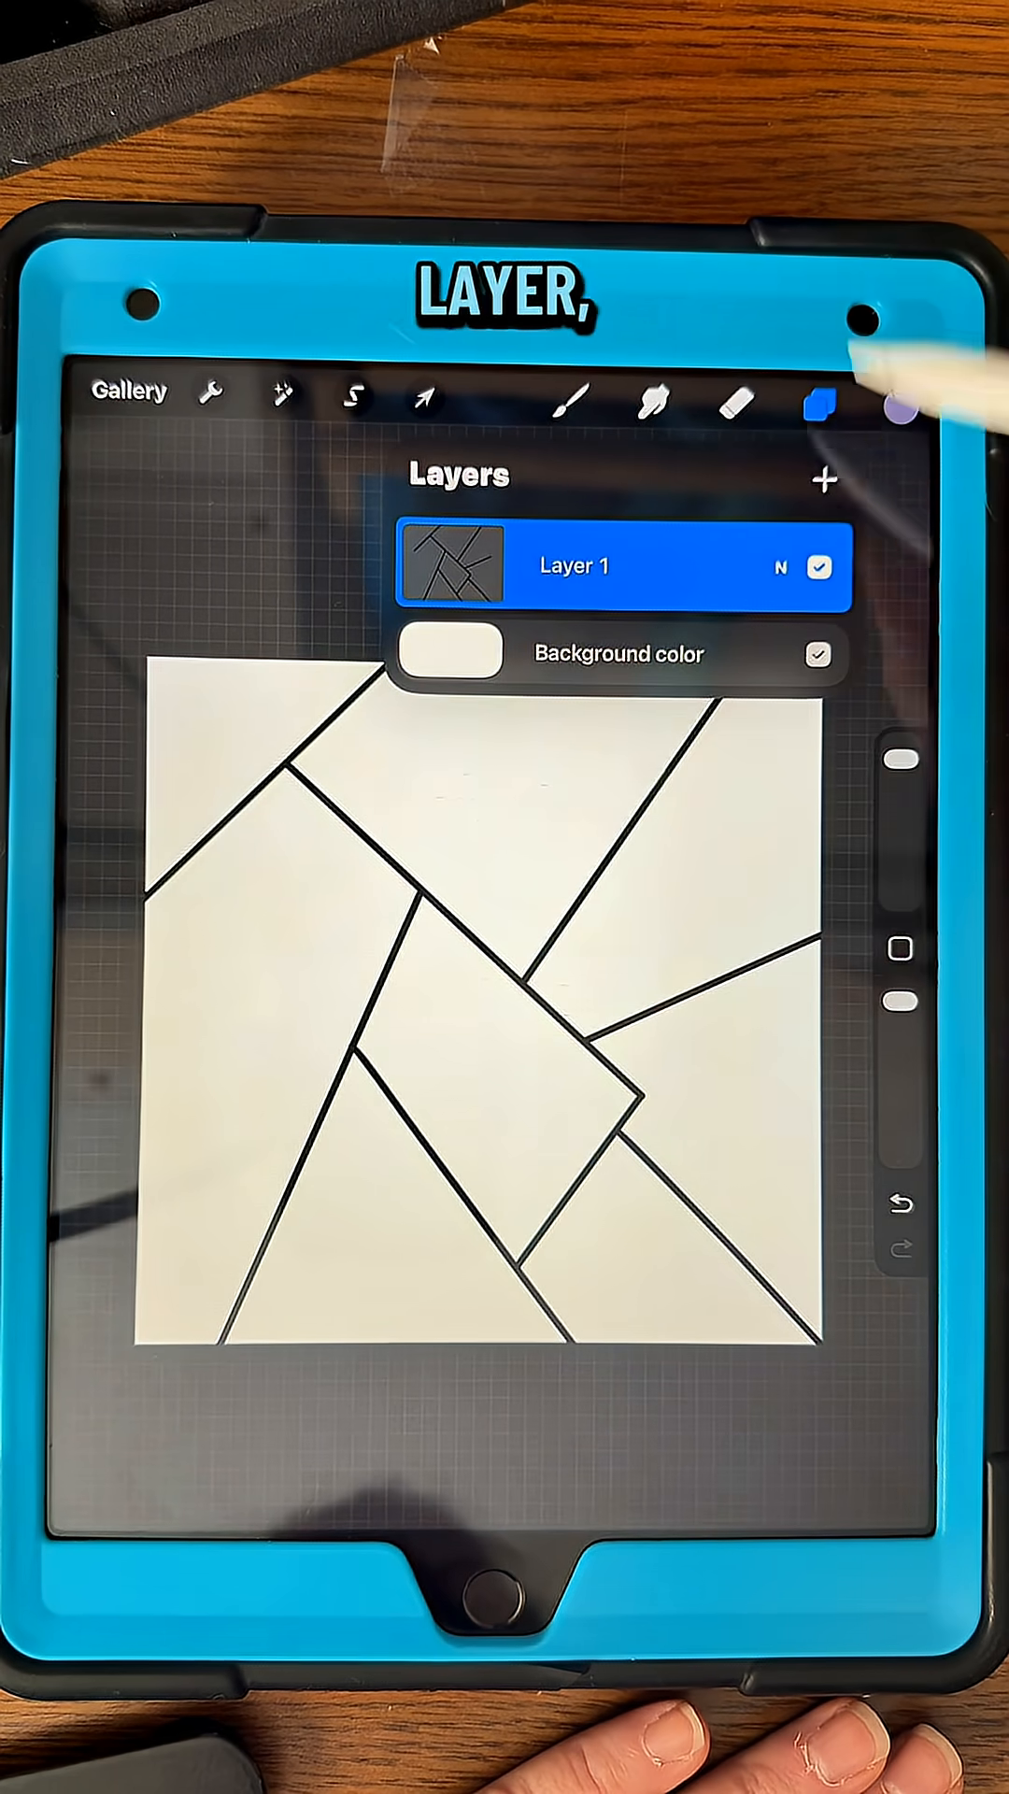
pyautogui.click(826, 478)
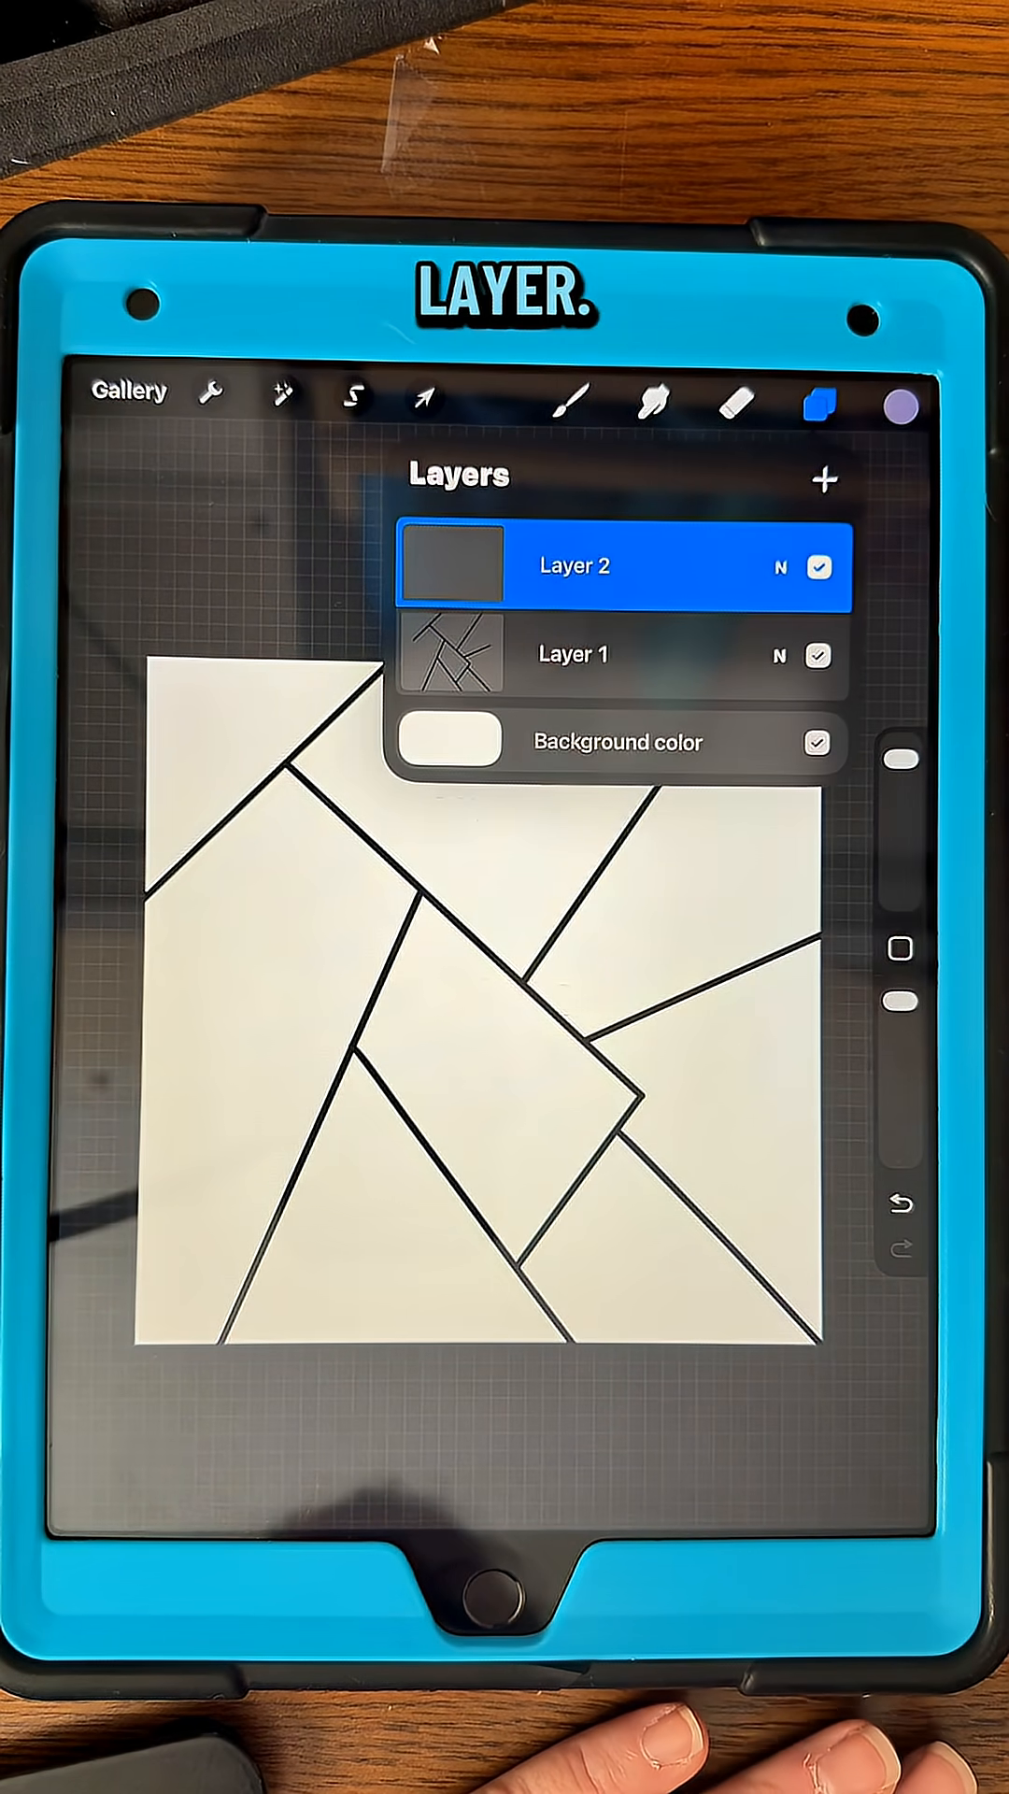
# Step: Make Layer 1, the line drawing, the active layer again
pyautogui.click(880, 406)
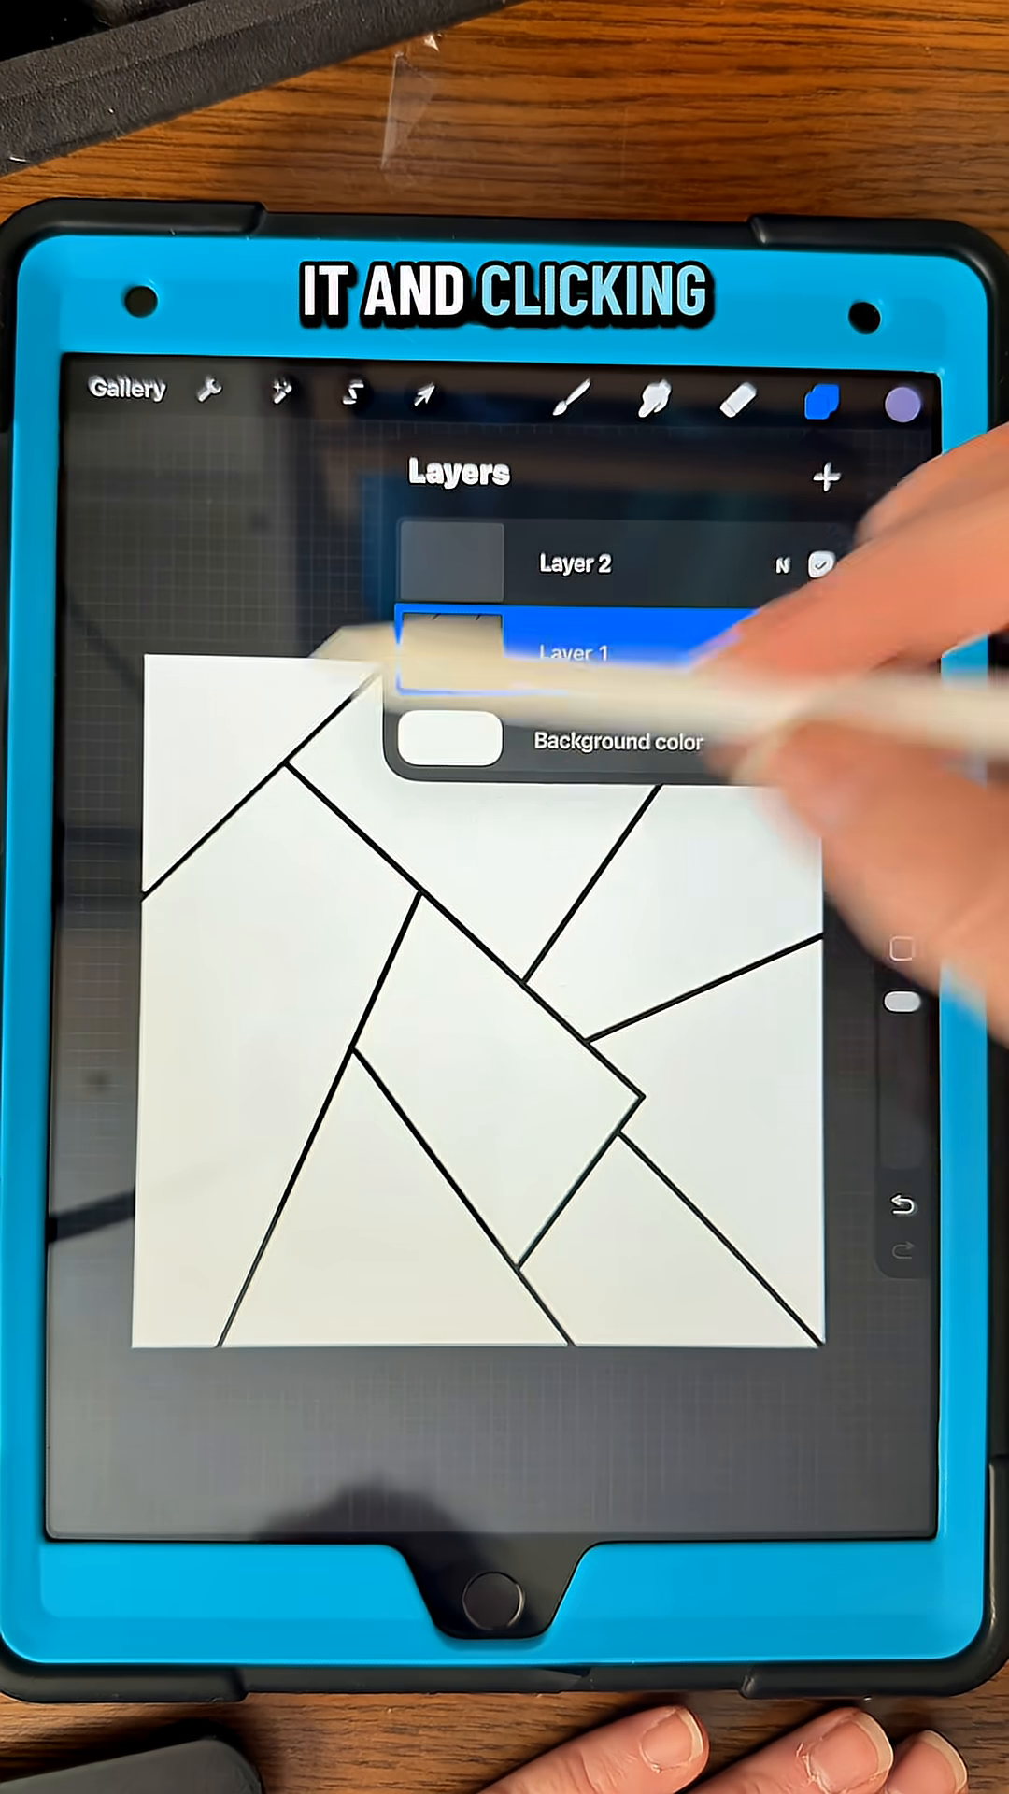
# Step: Activate the line-drawing layer and pick purple then olive green for the ColorDrop fills
pyautogui.click(605, 564)
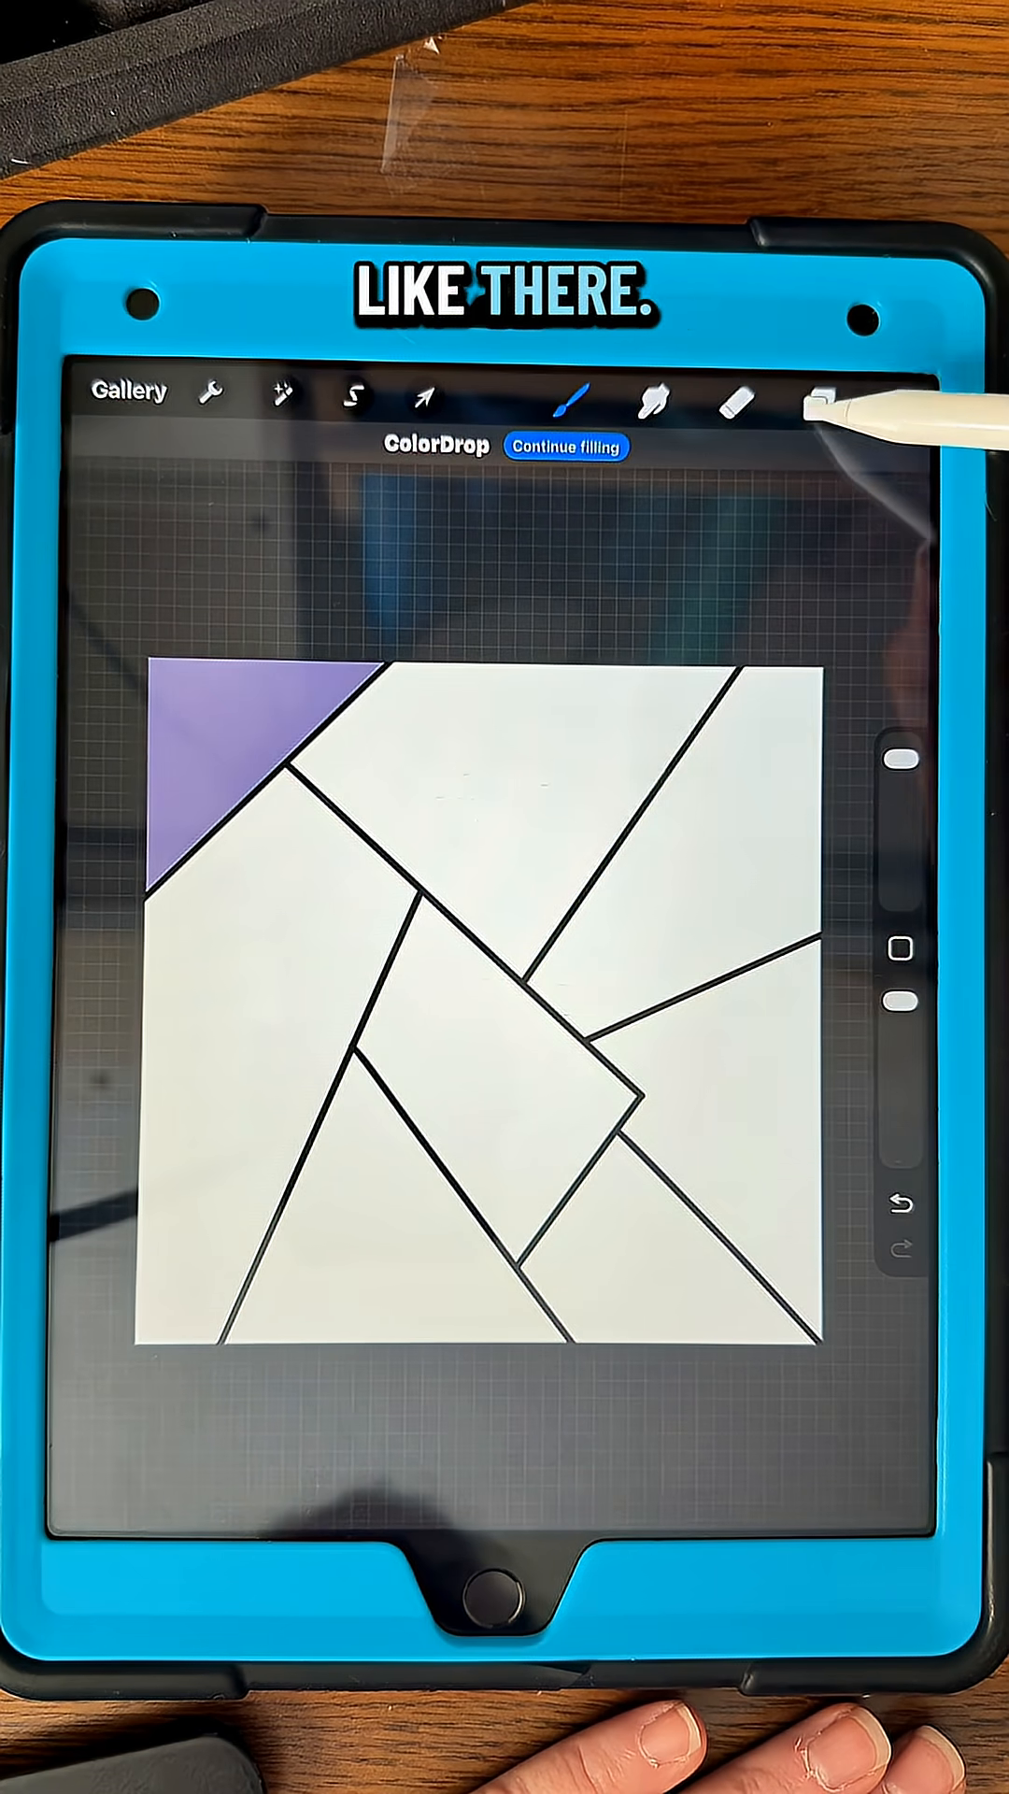
pyautogui.click(819, 394)
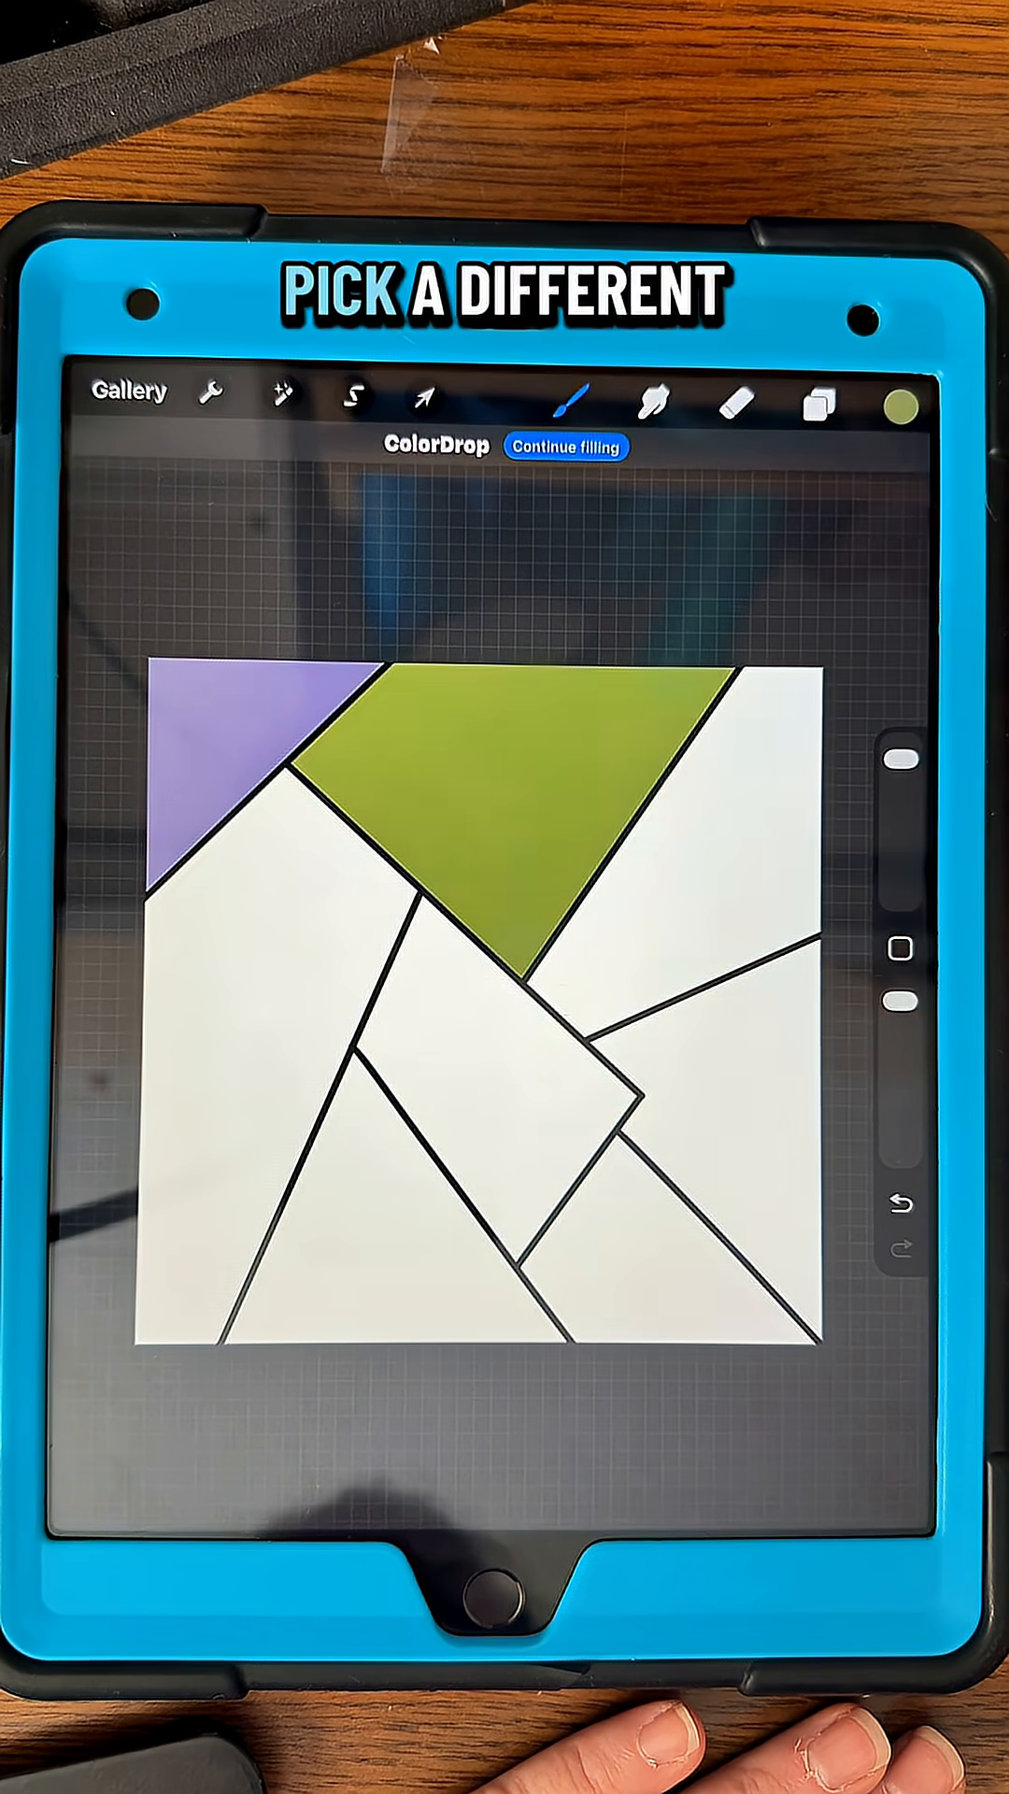
pyautogui.click(816, 396)
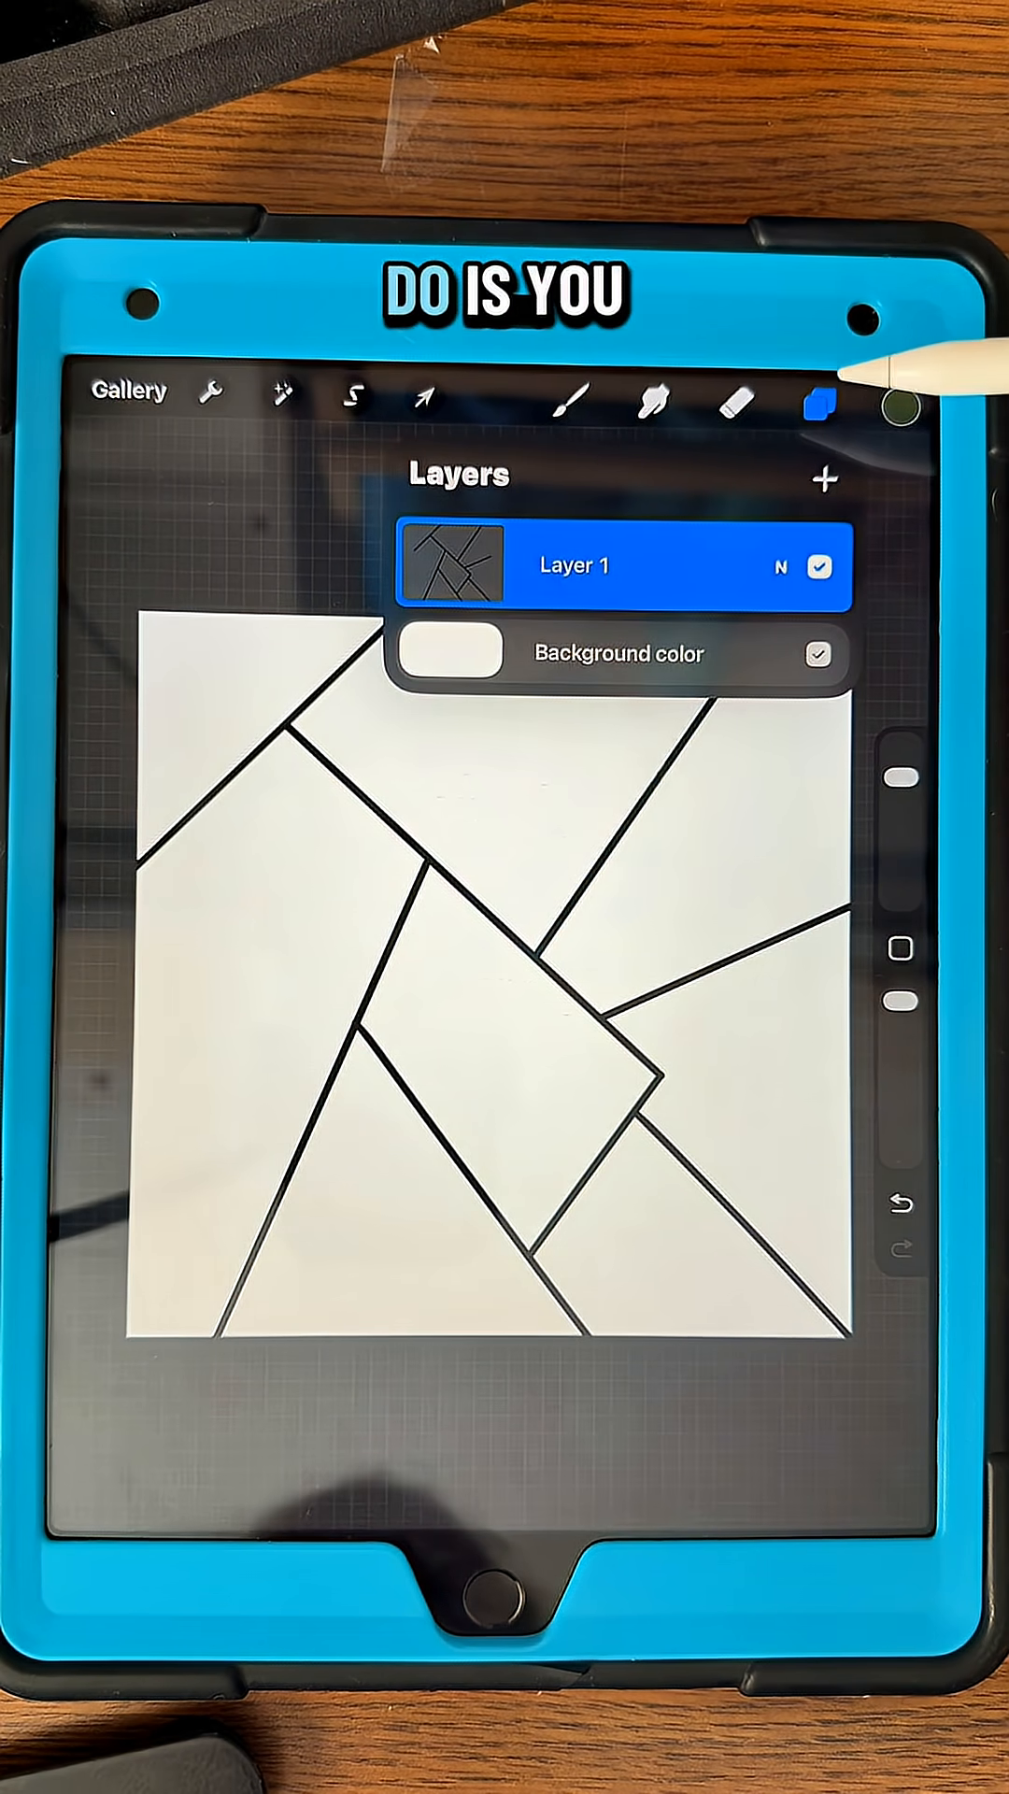
# Step: Select the top-left triangle and central quadrilateral and Color Fill them with palette purple
pyautogui.click(814, 402)
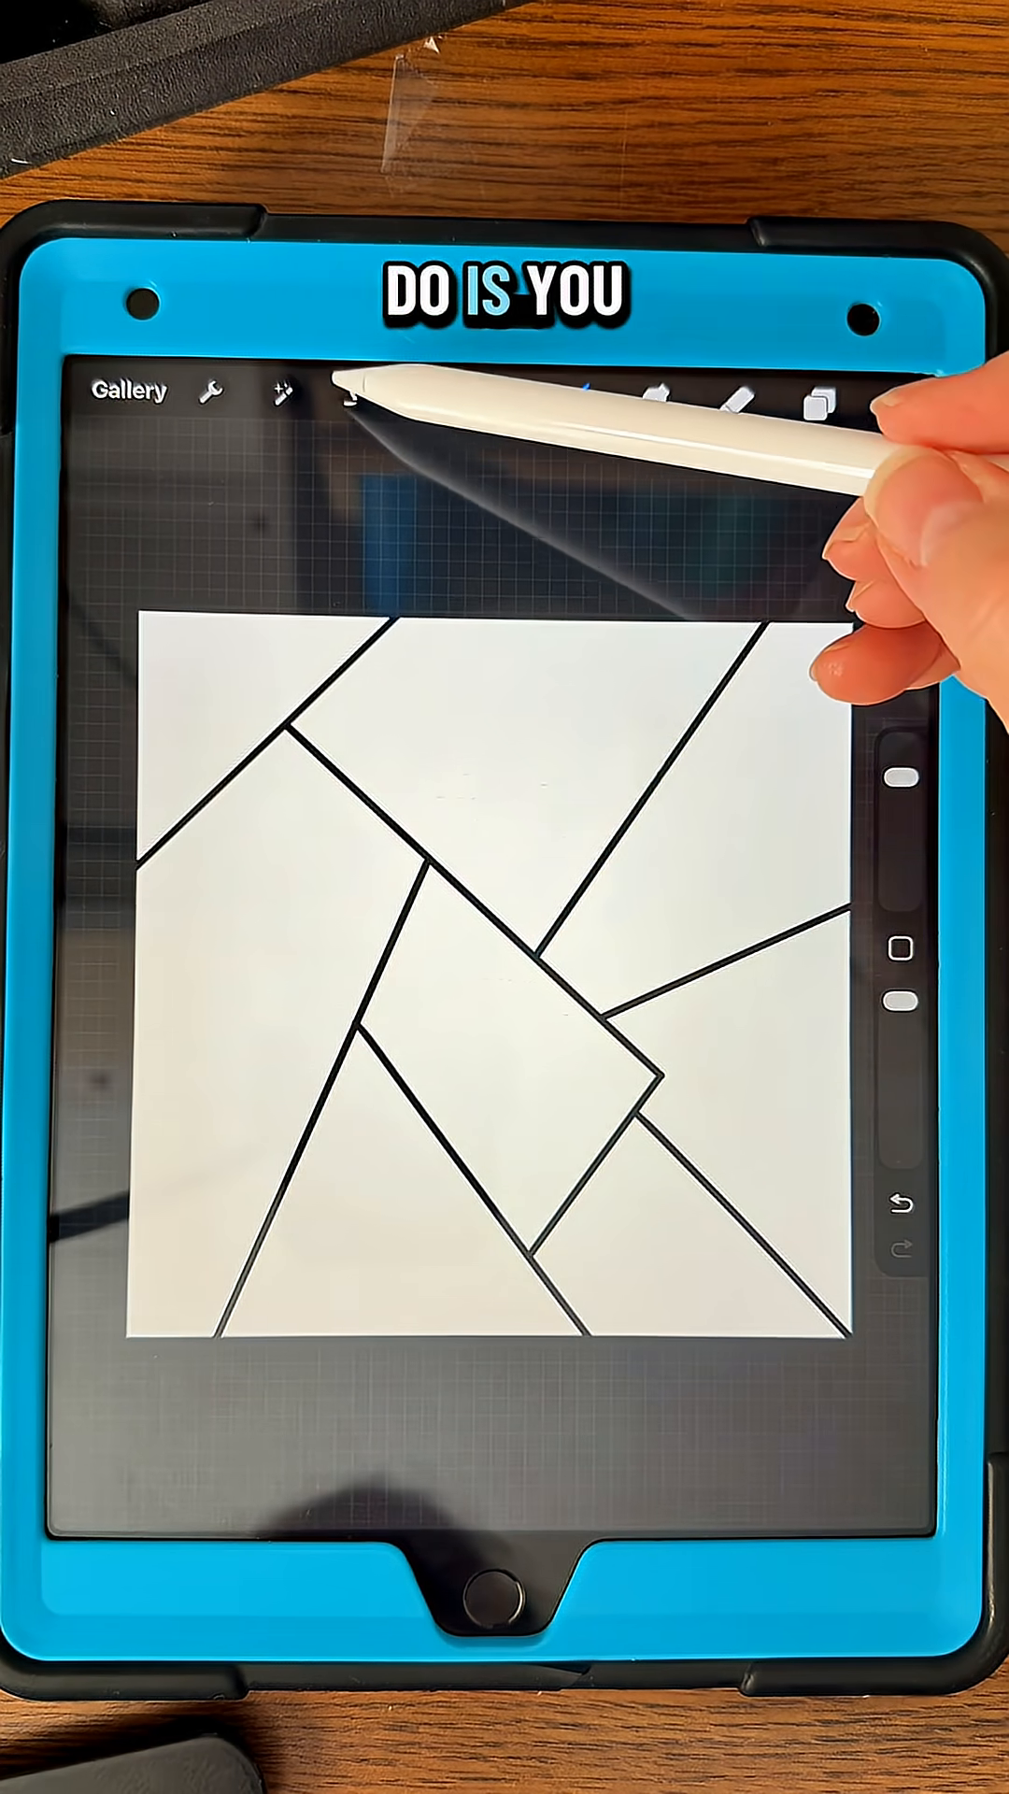
pyautogui.click(350, 393)
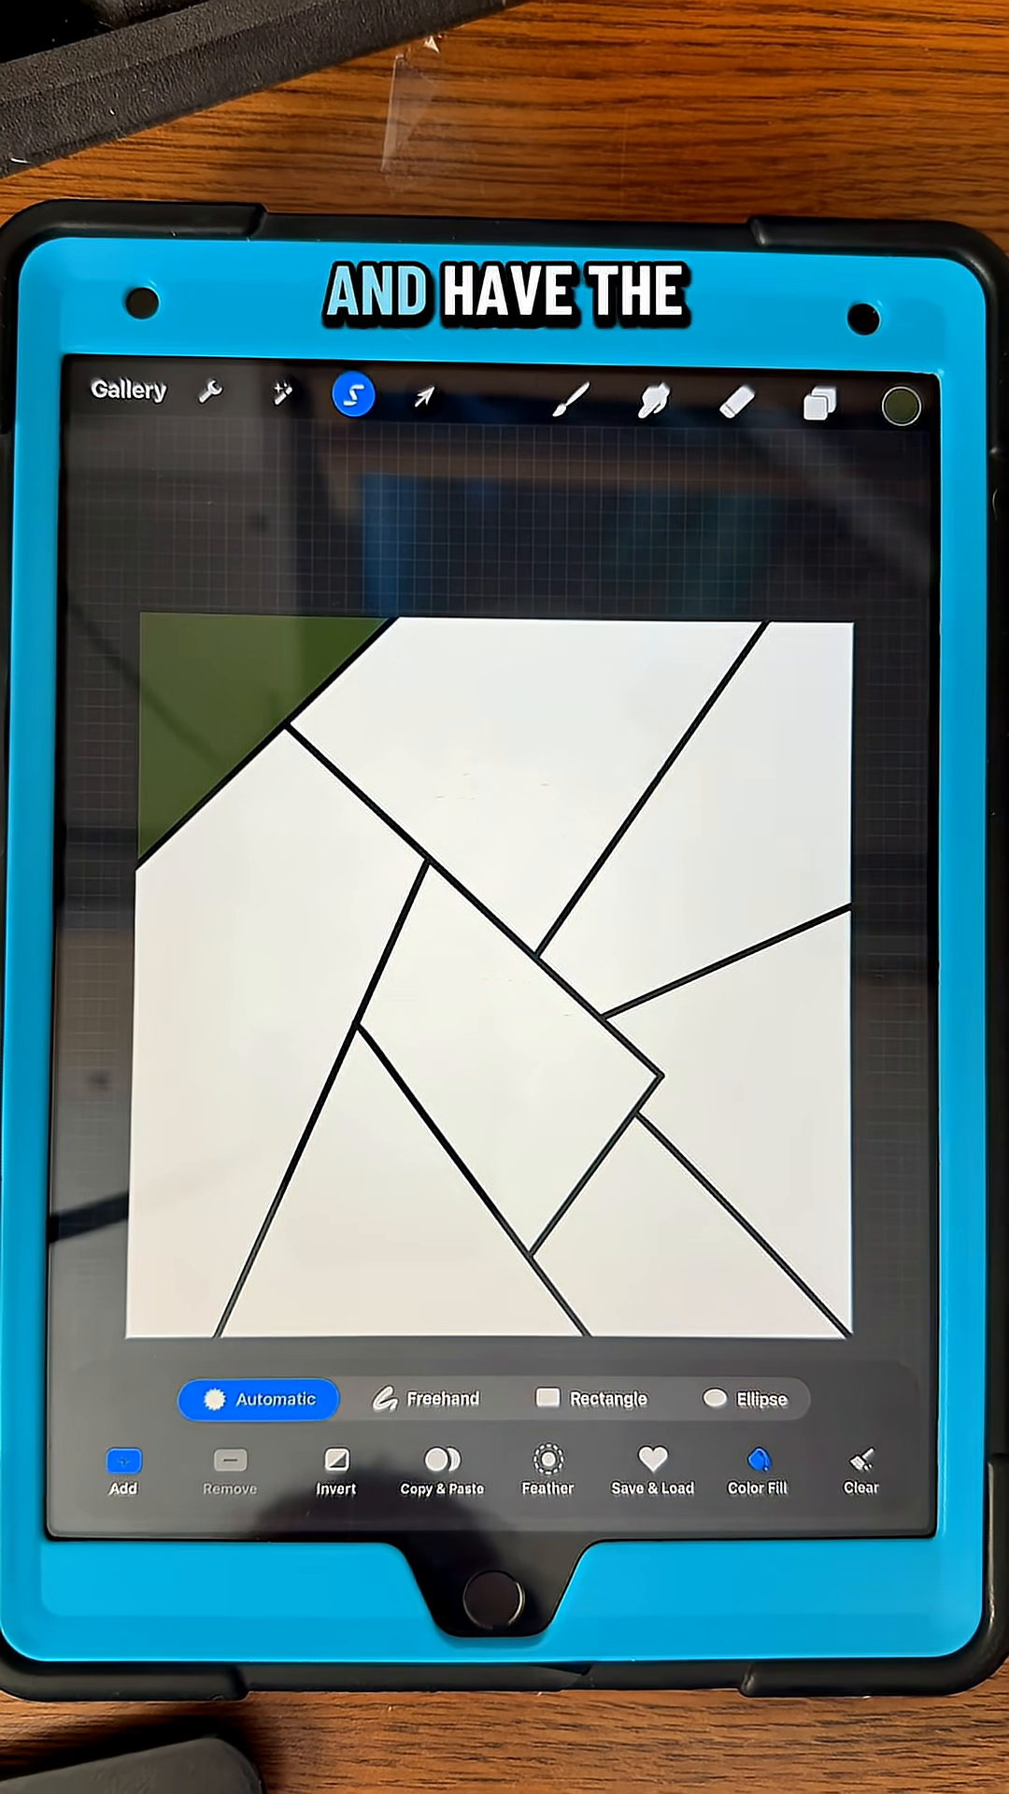
pyautogui.click(883, 406)
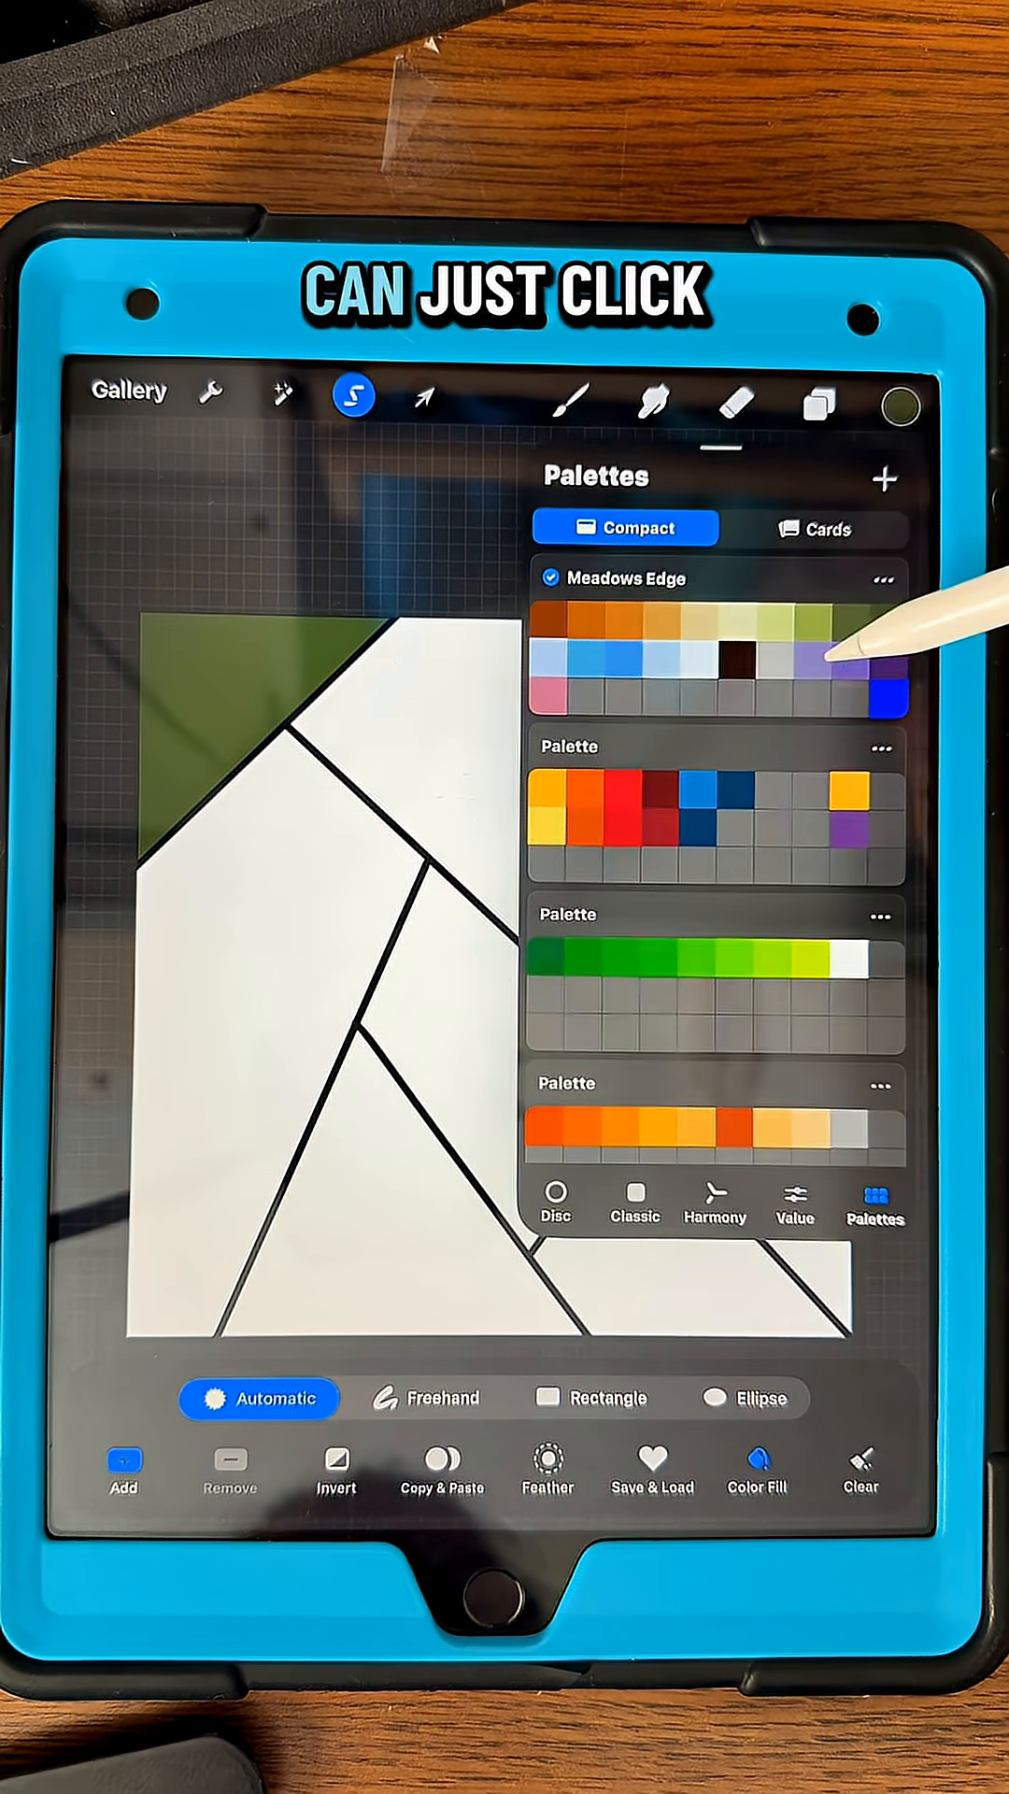
pyautogui.click(835, 662)
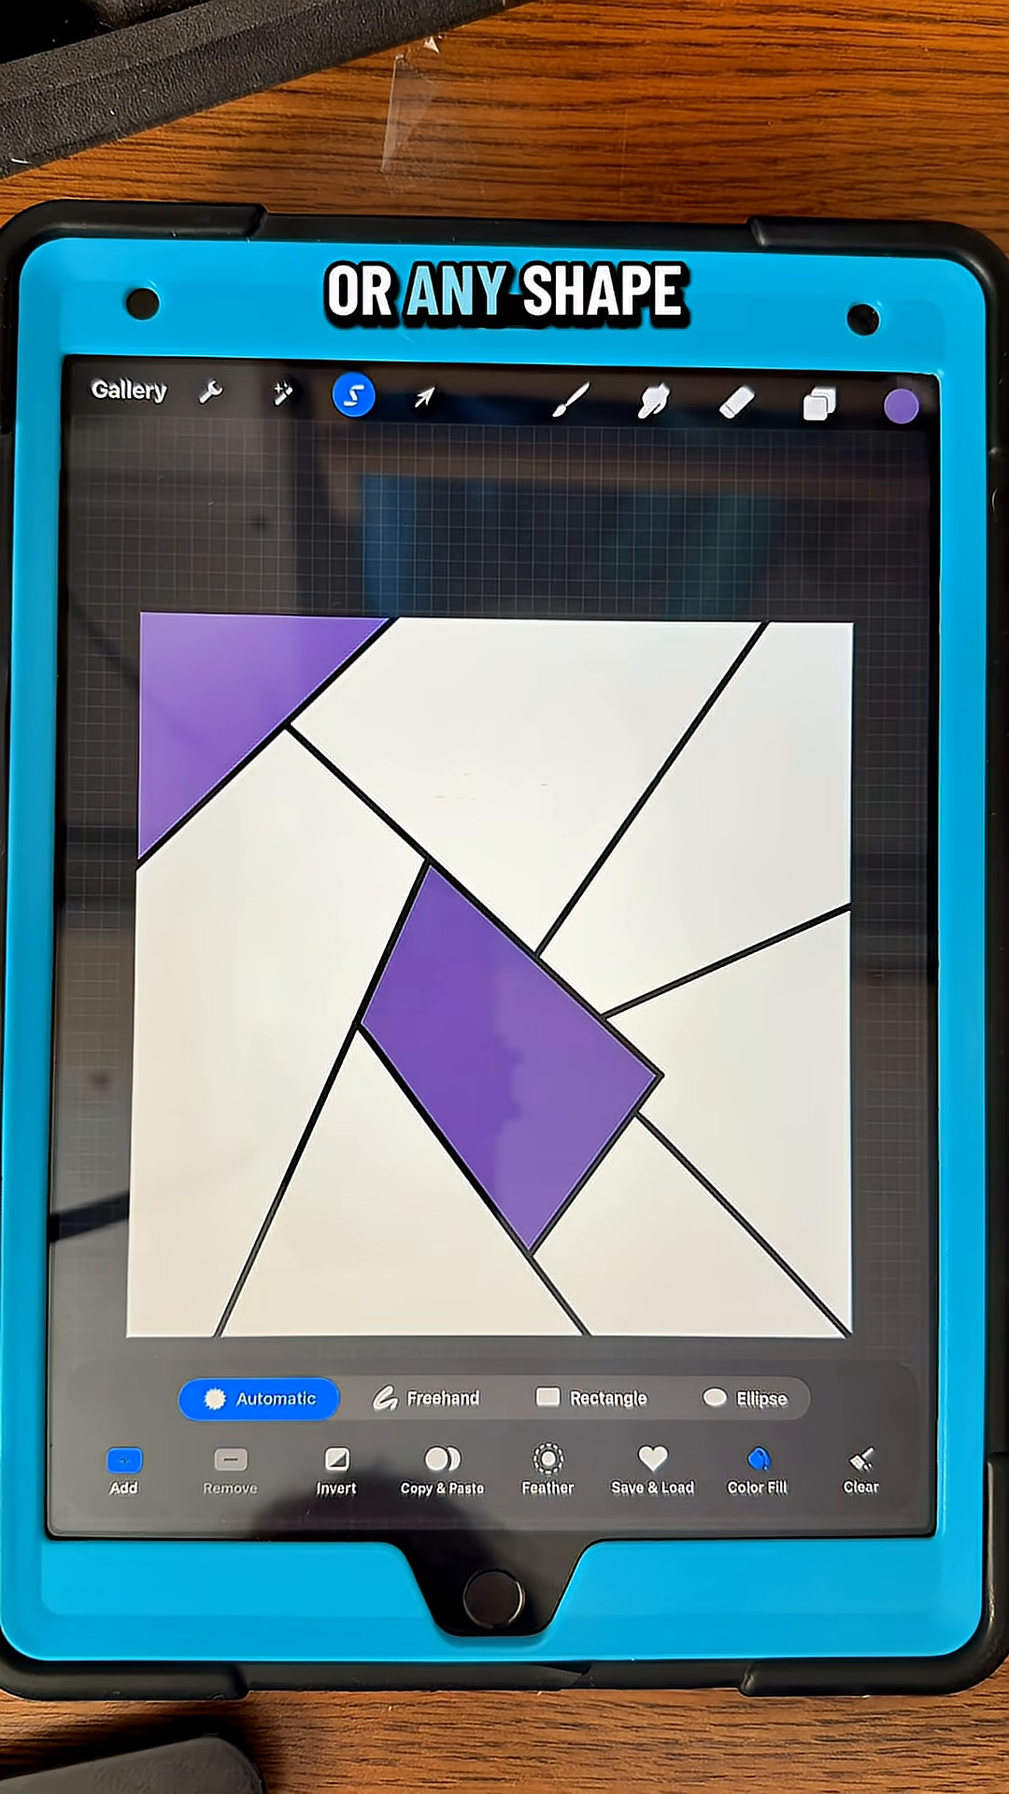
pyautogui.click(572, 394)
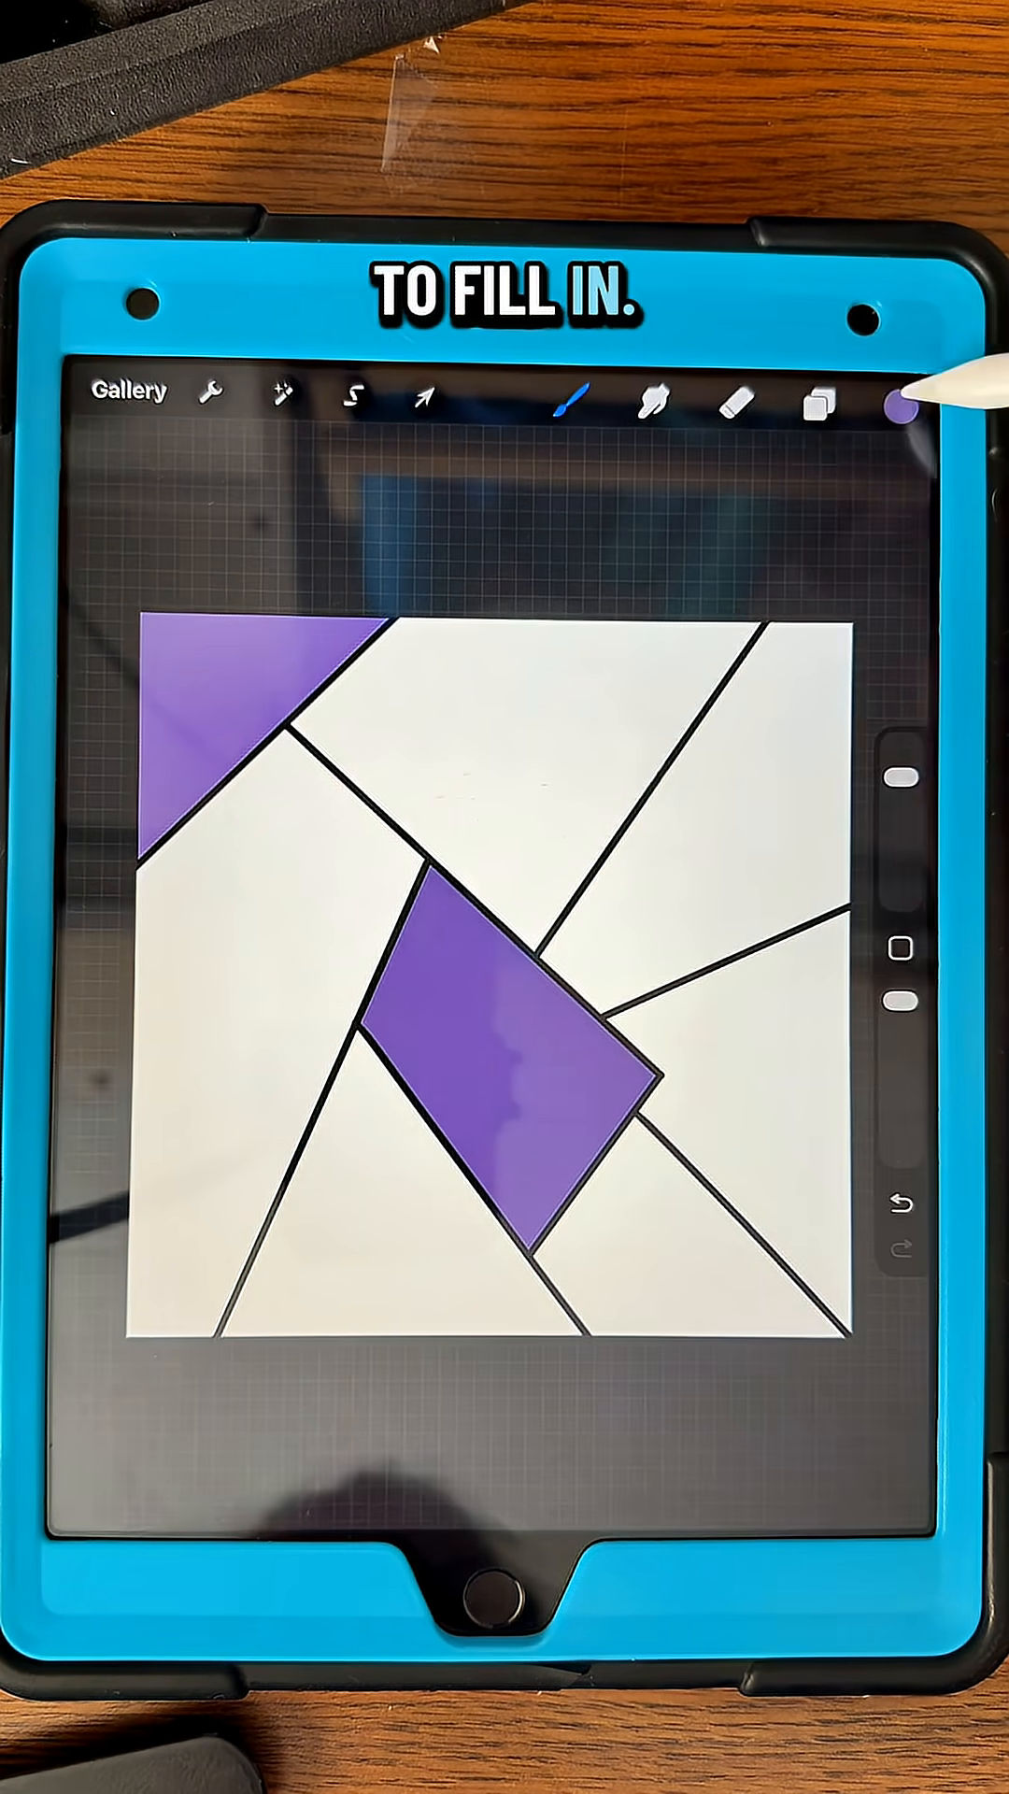
# Step: Pick a blue from Palettes and mark Layer 1 as the Reference layer
pyautogui.click(898, 411)
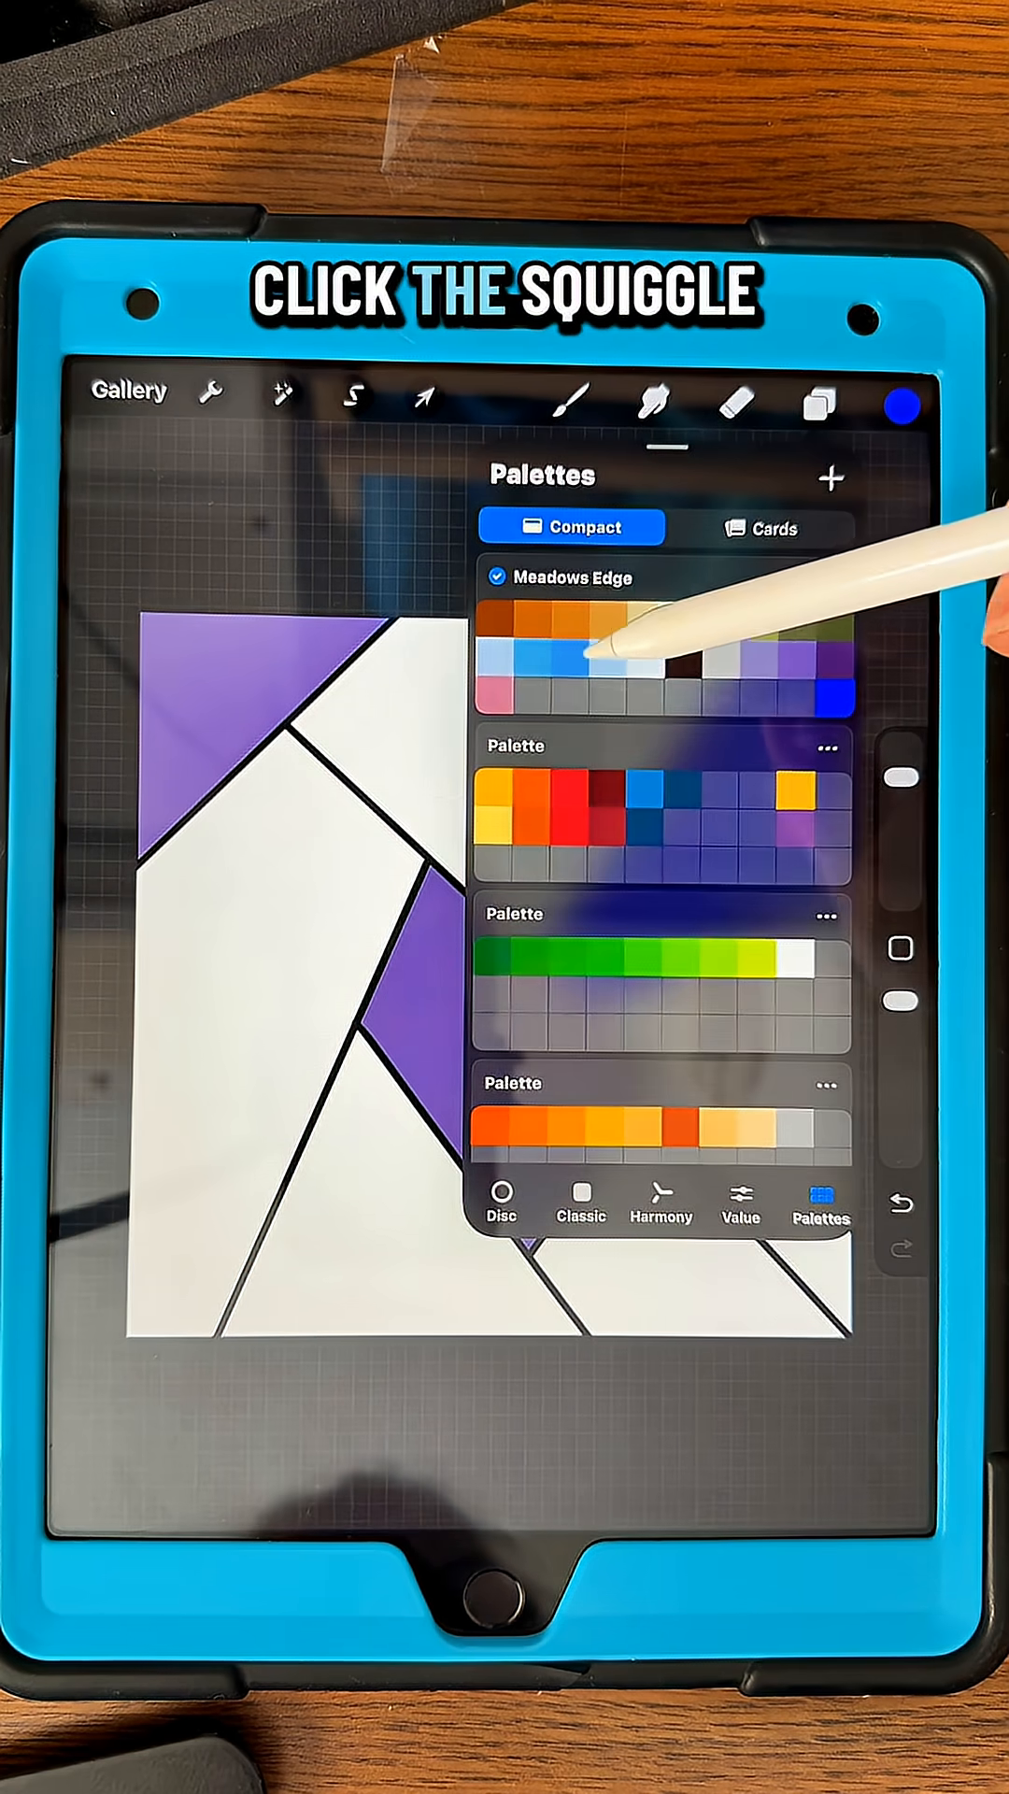
pyautogui.click(353, 394)
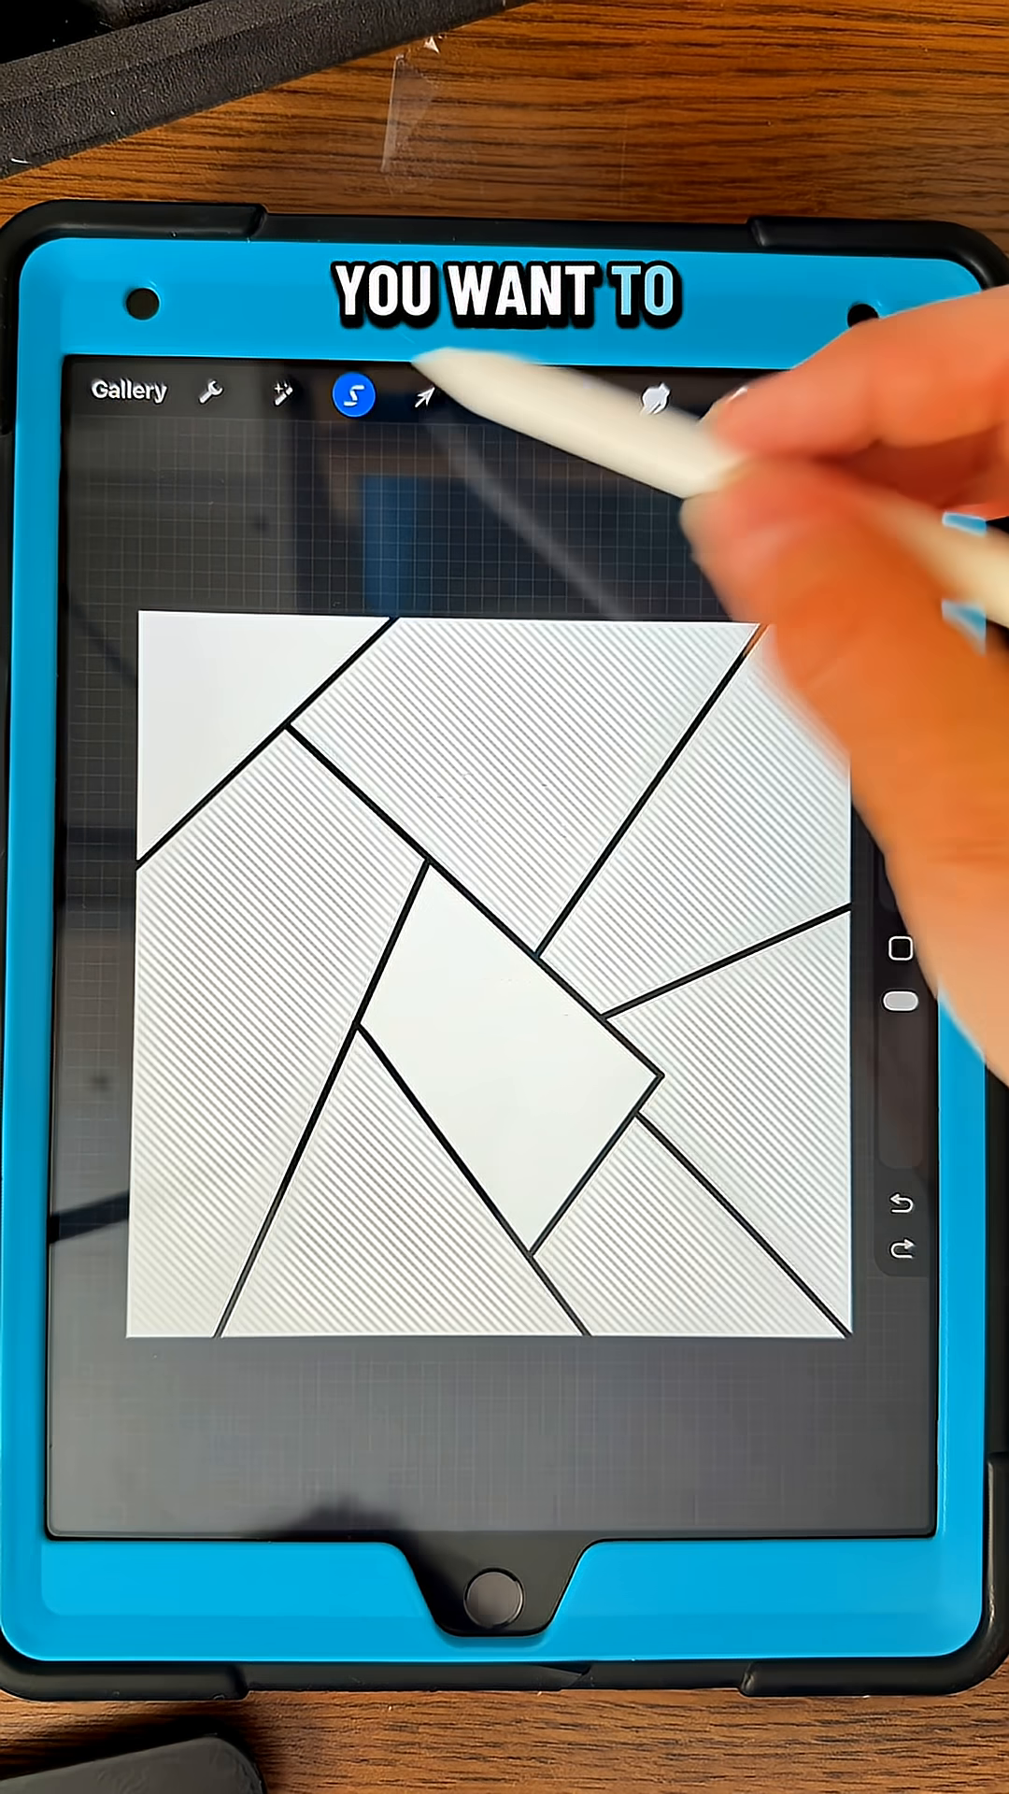
pyautogui.click(819, 400)
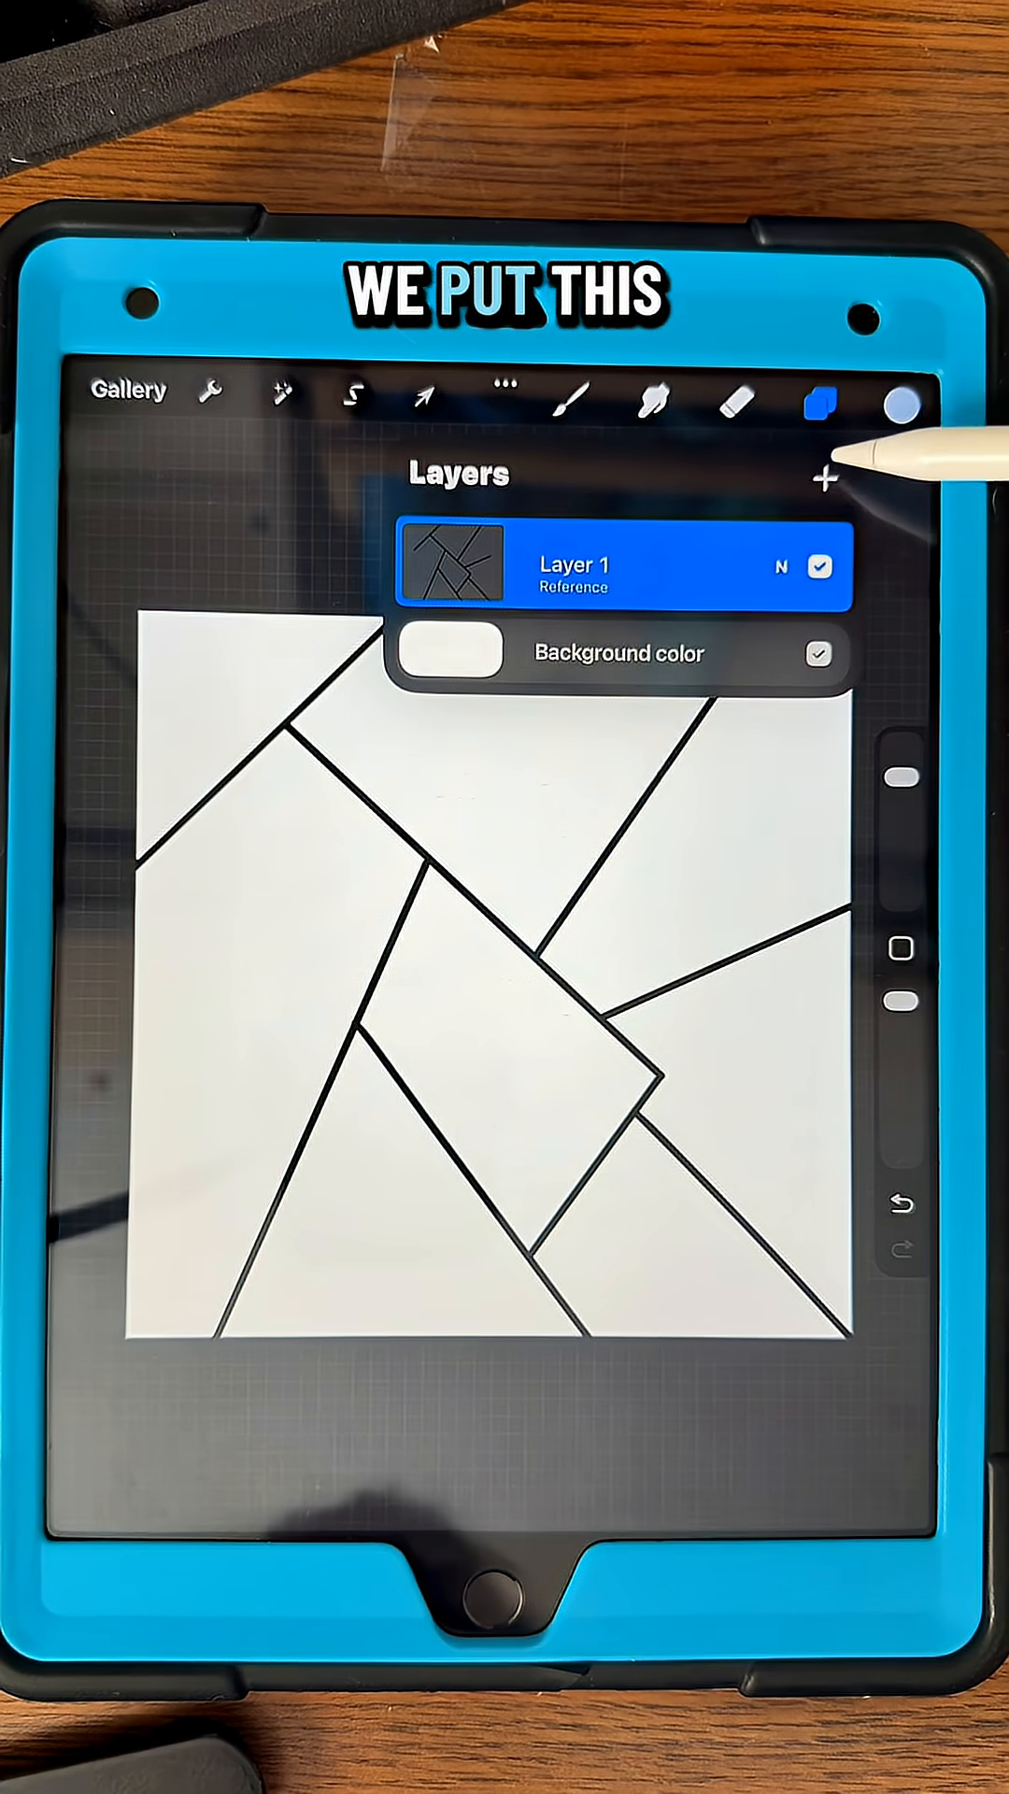
# Step: Add Layer 2 and select the top-left triangle for textured olive-green colouring
pyautogui.click(822, 476)
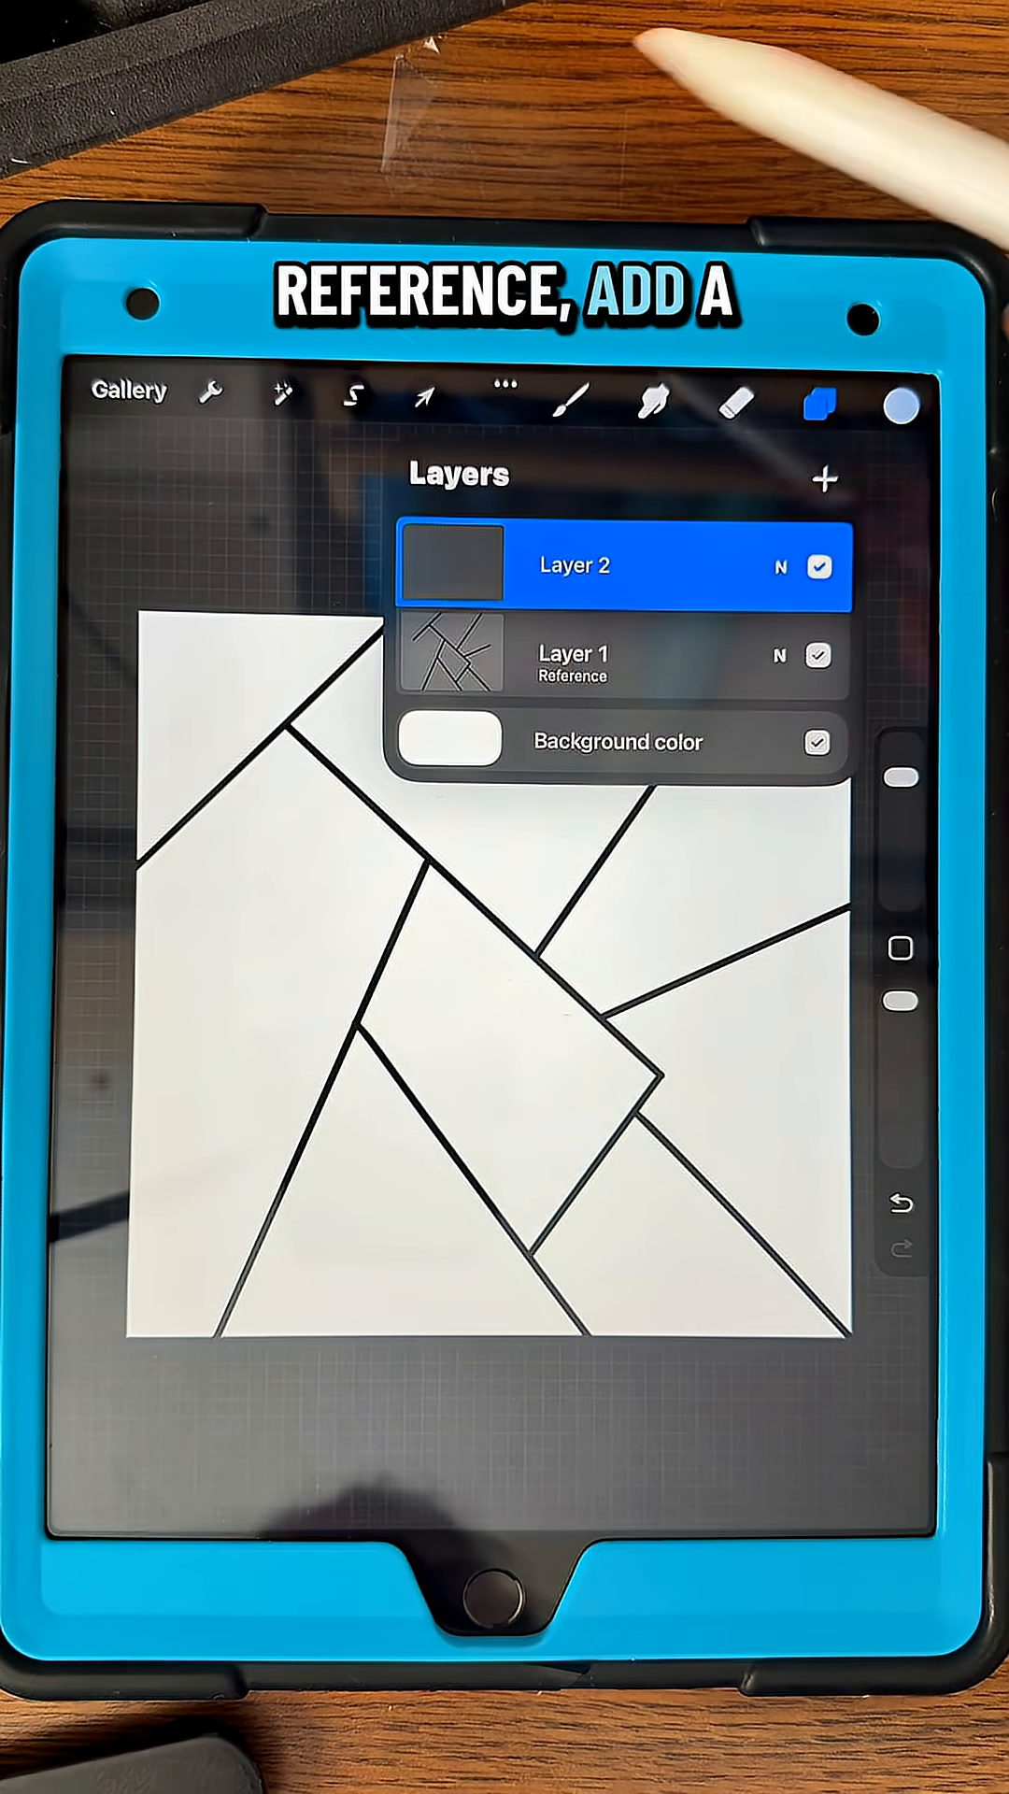
pyautogui.click(351, 392)
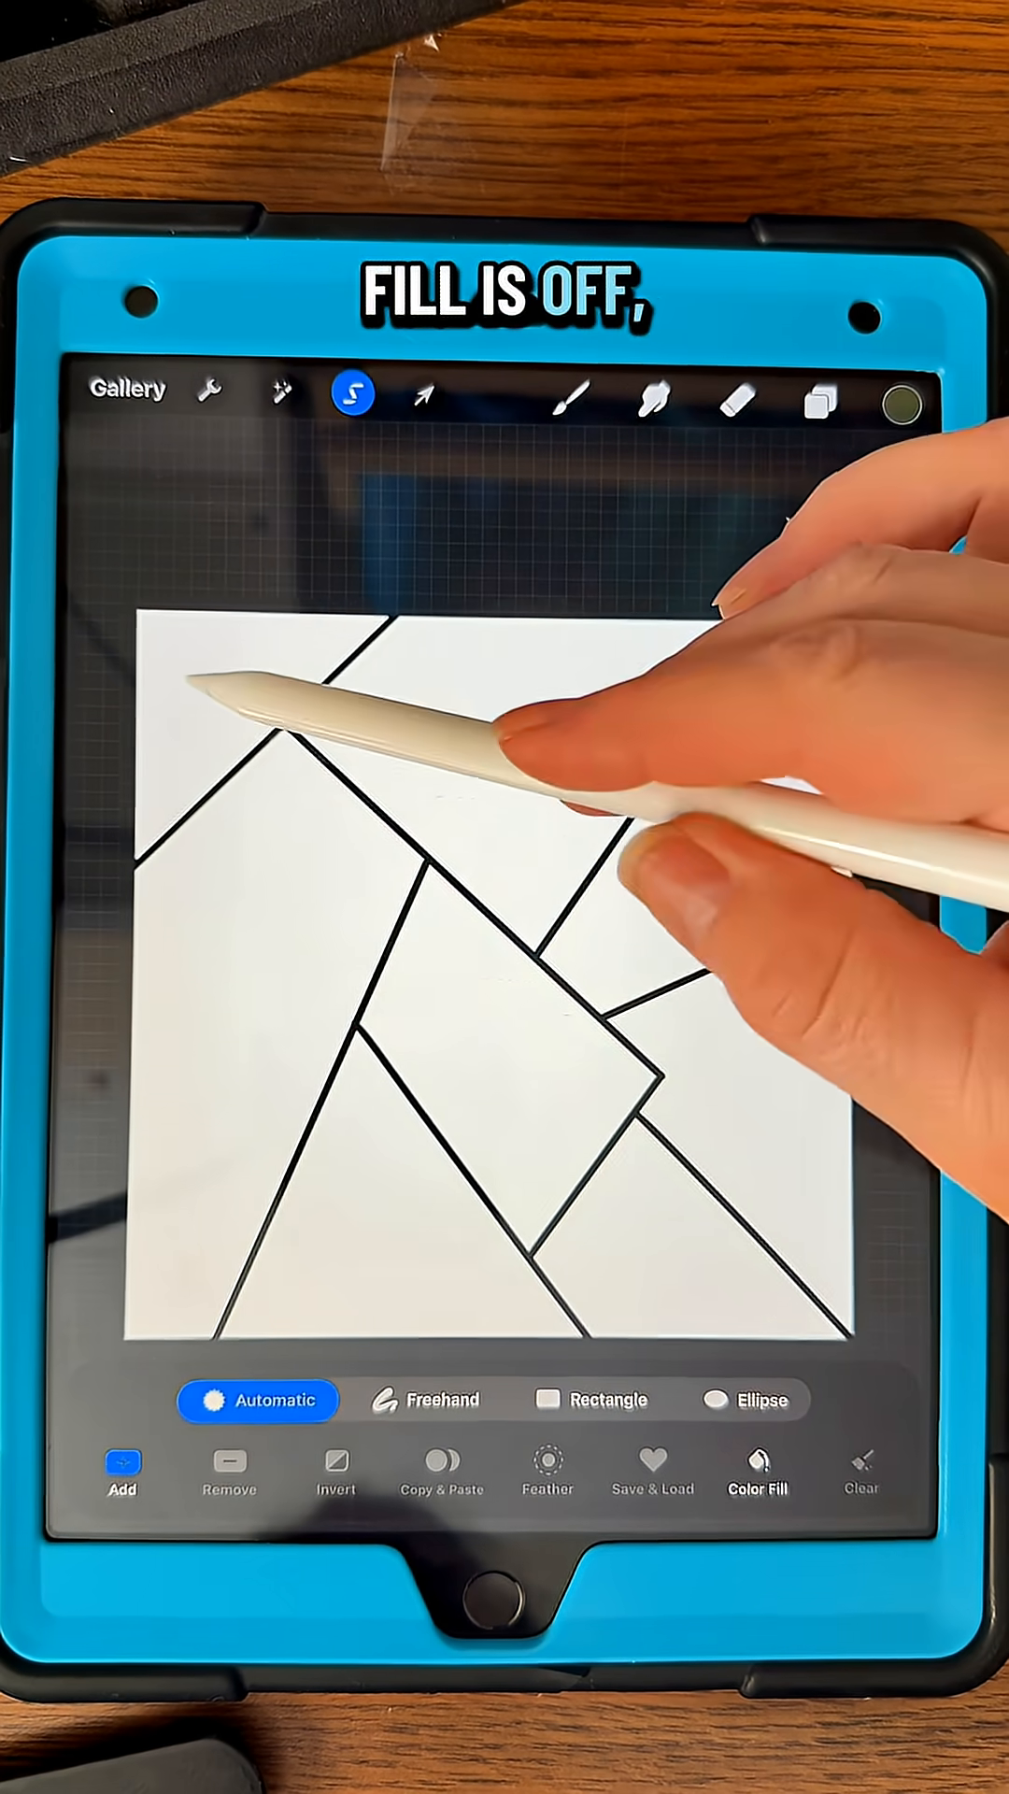
pyautogui.click(228, 710)
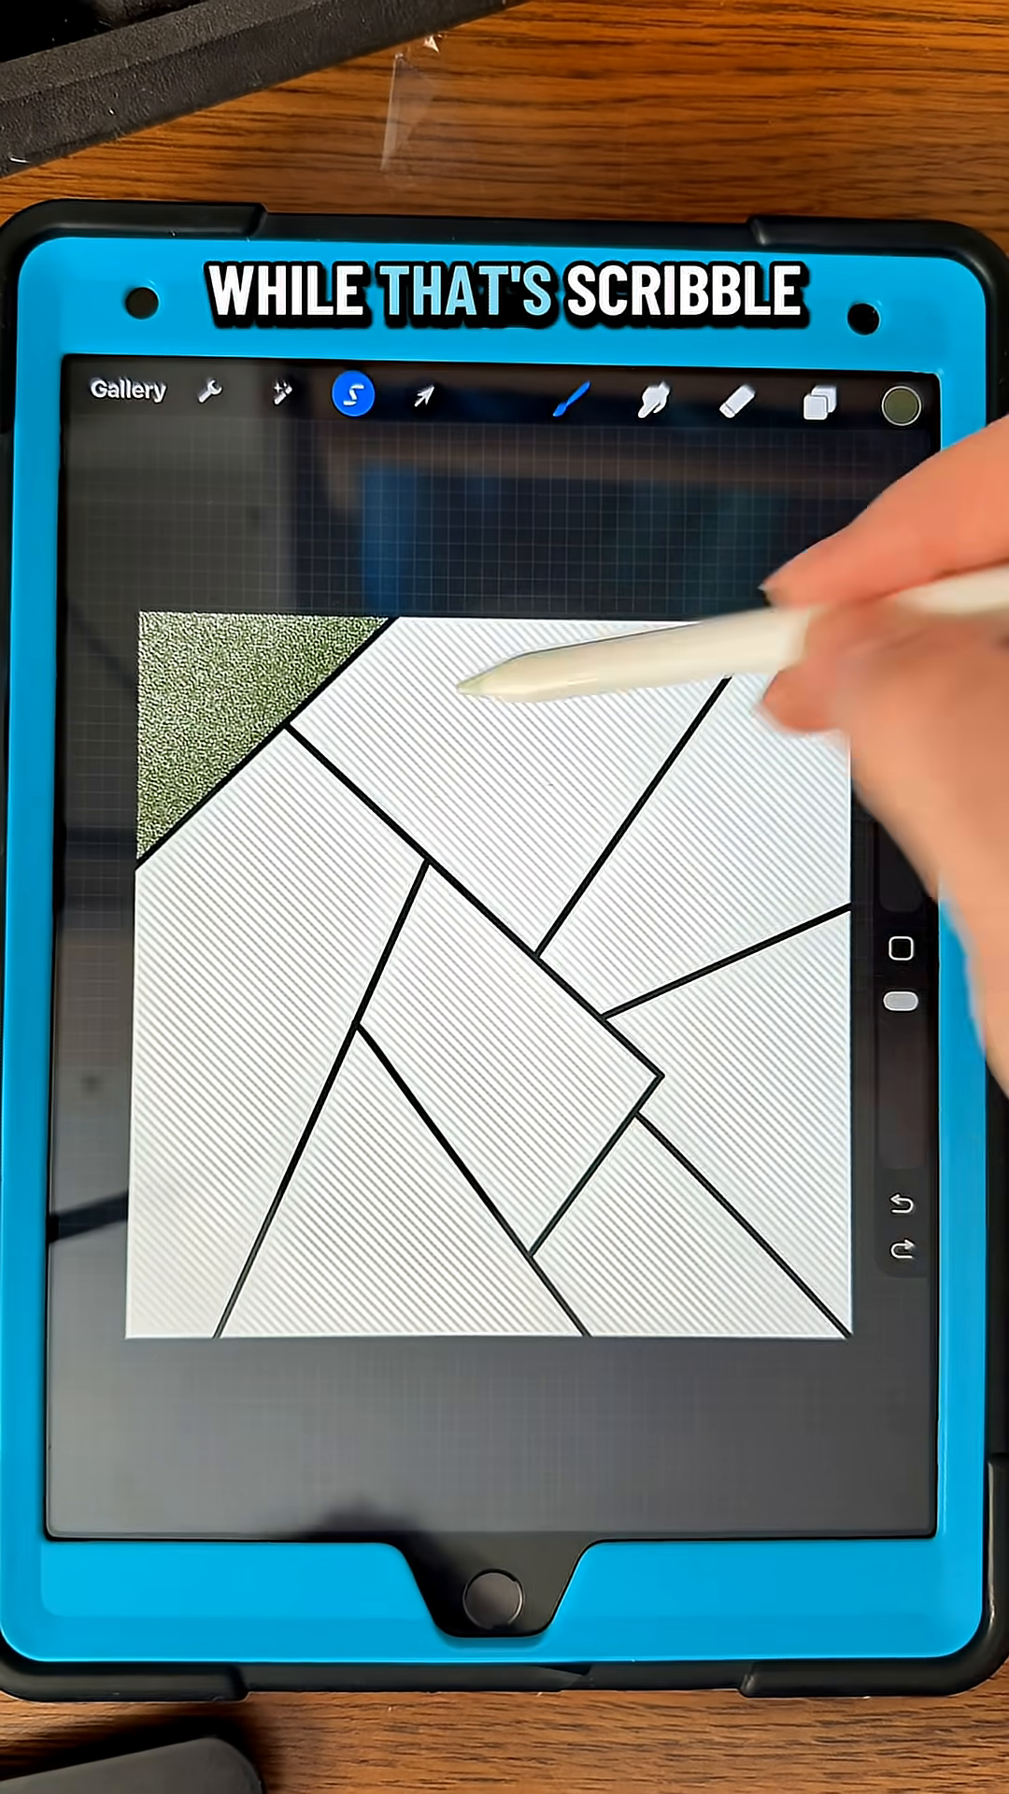
# Step: Finish the triangle selection and keep Layer 2 as the colouring layer
pyautogui.click(357, 394)
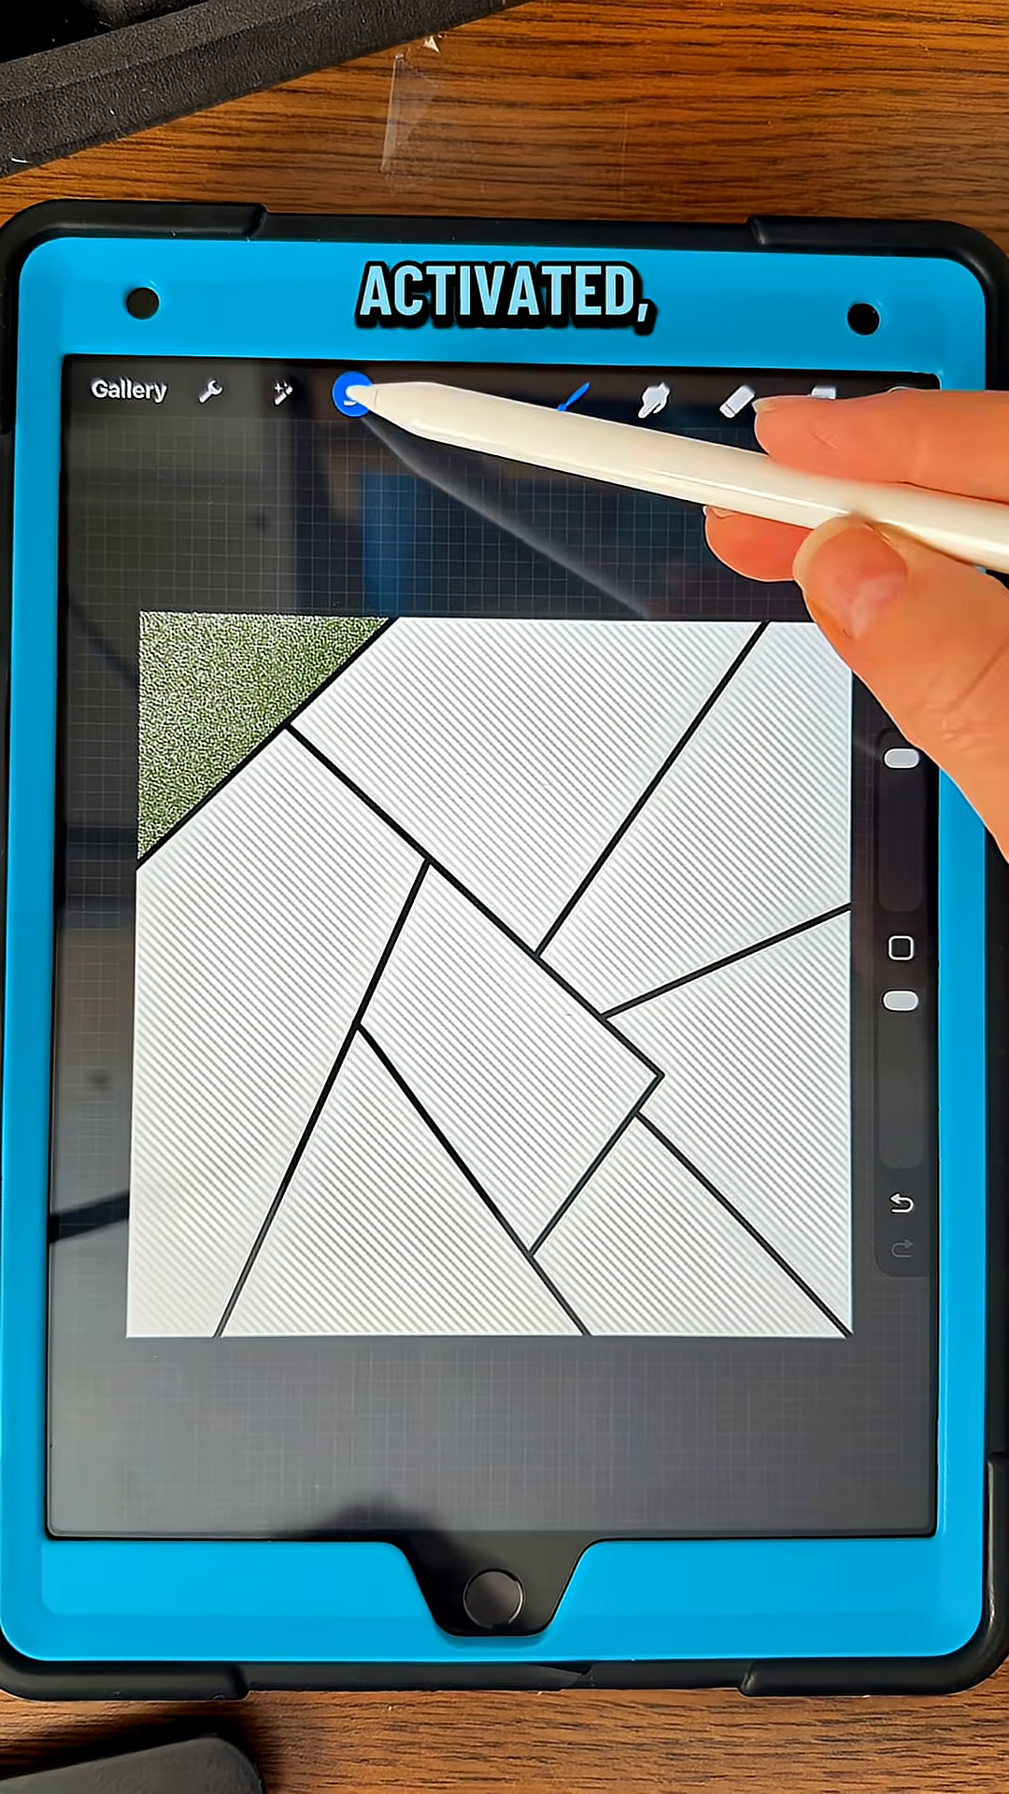
pyautogui.click(824, 396)
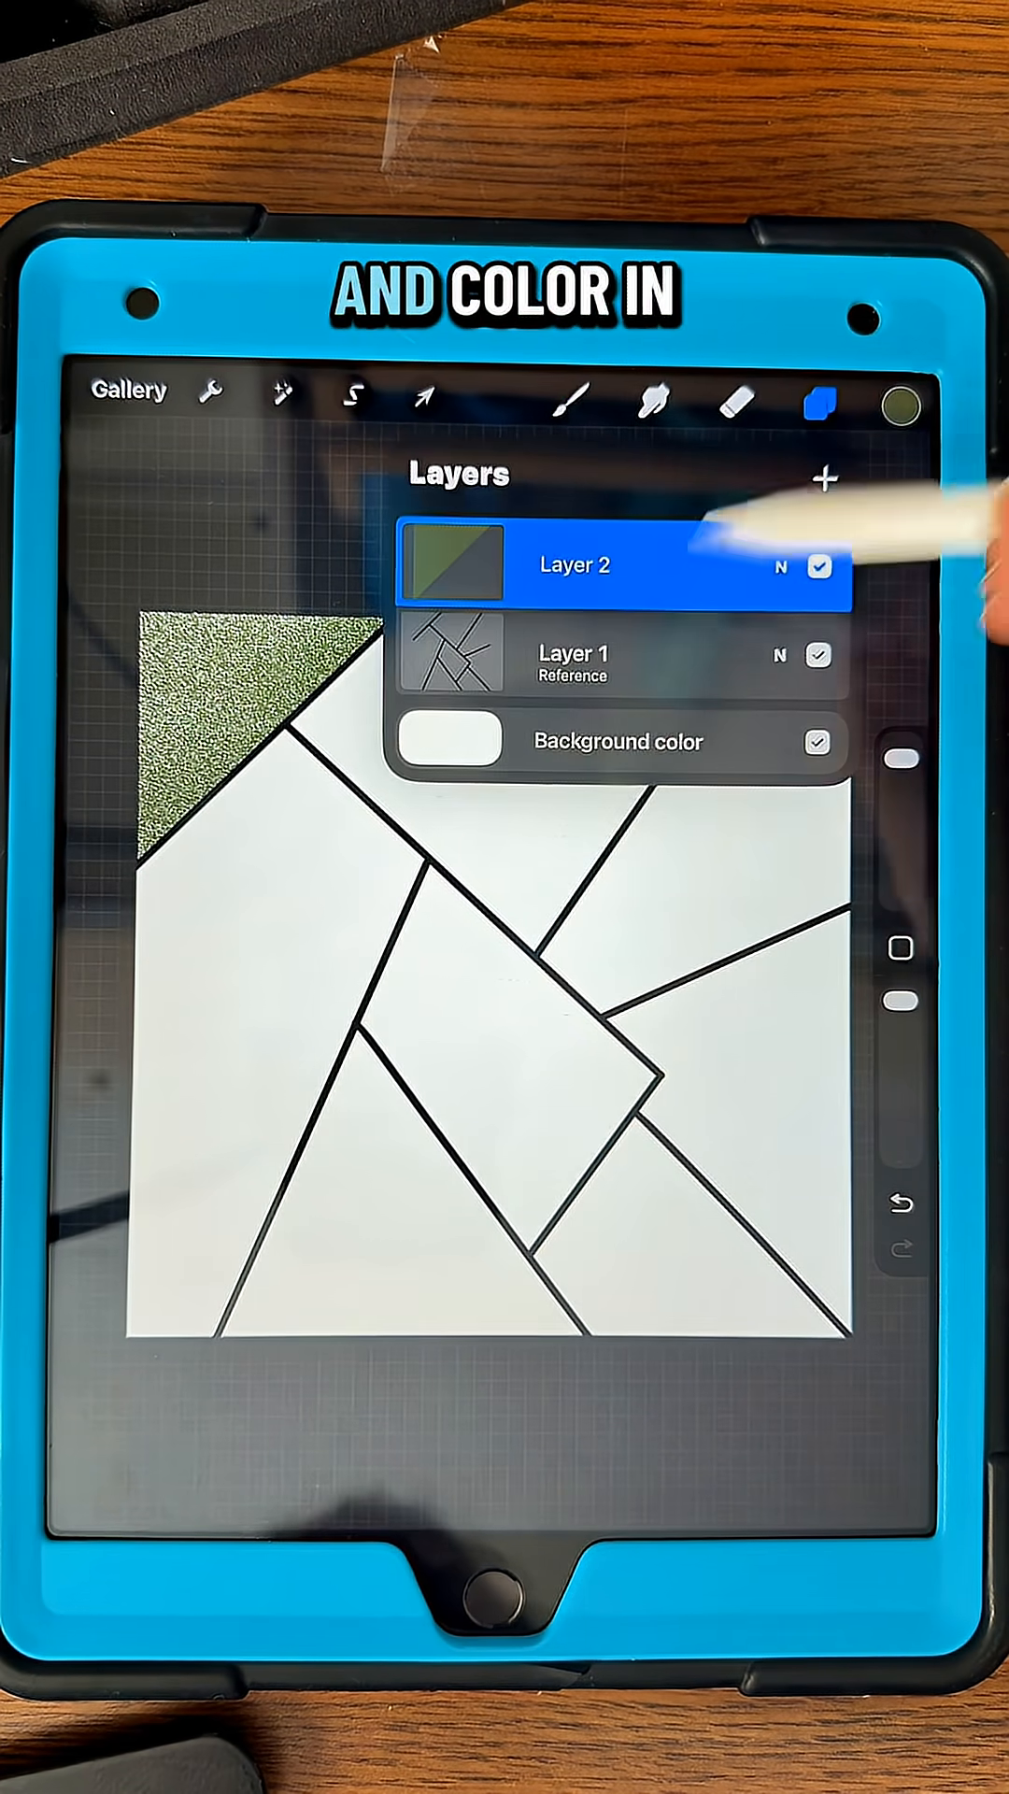
pyautogui.click(822, 473)
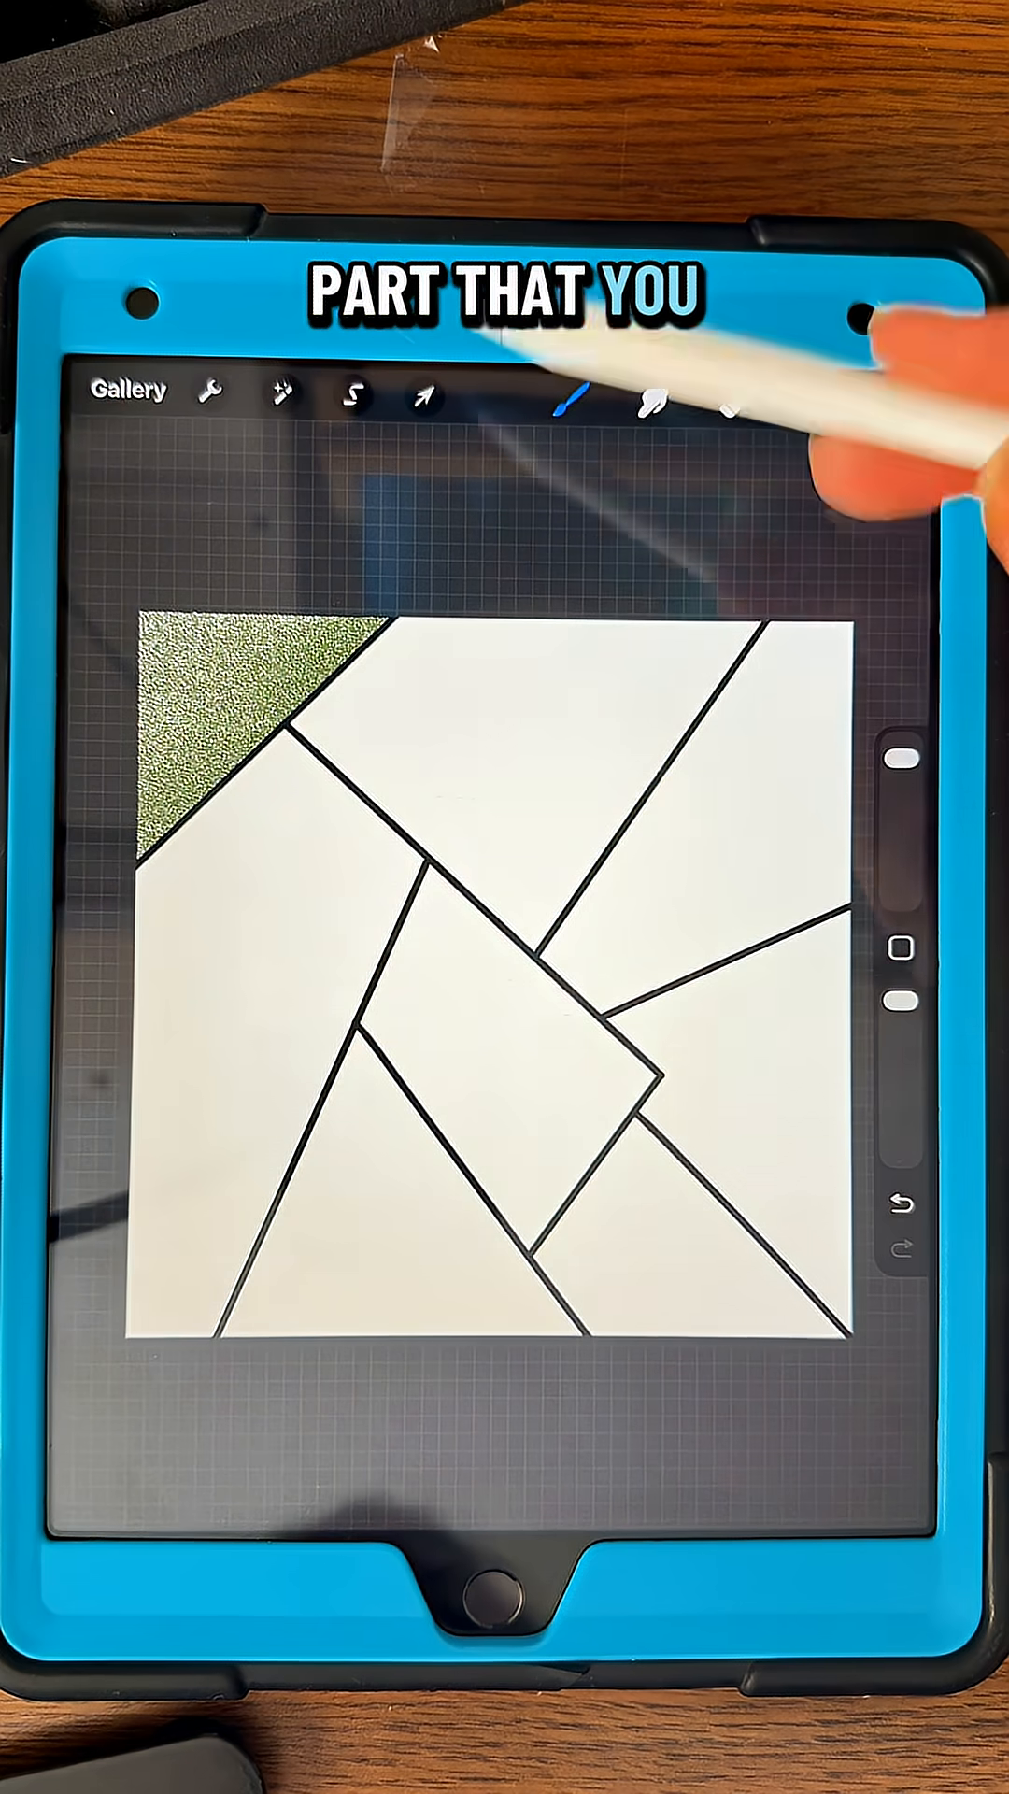
# Step: Choose Materials > Noise Brush and start selecting the large top shape
pyautogui.click(569, 399)
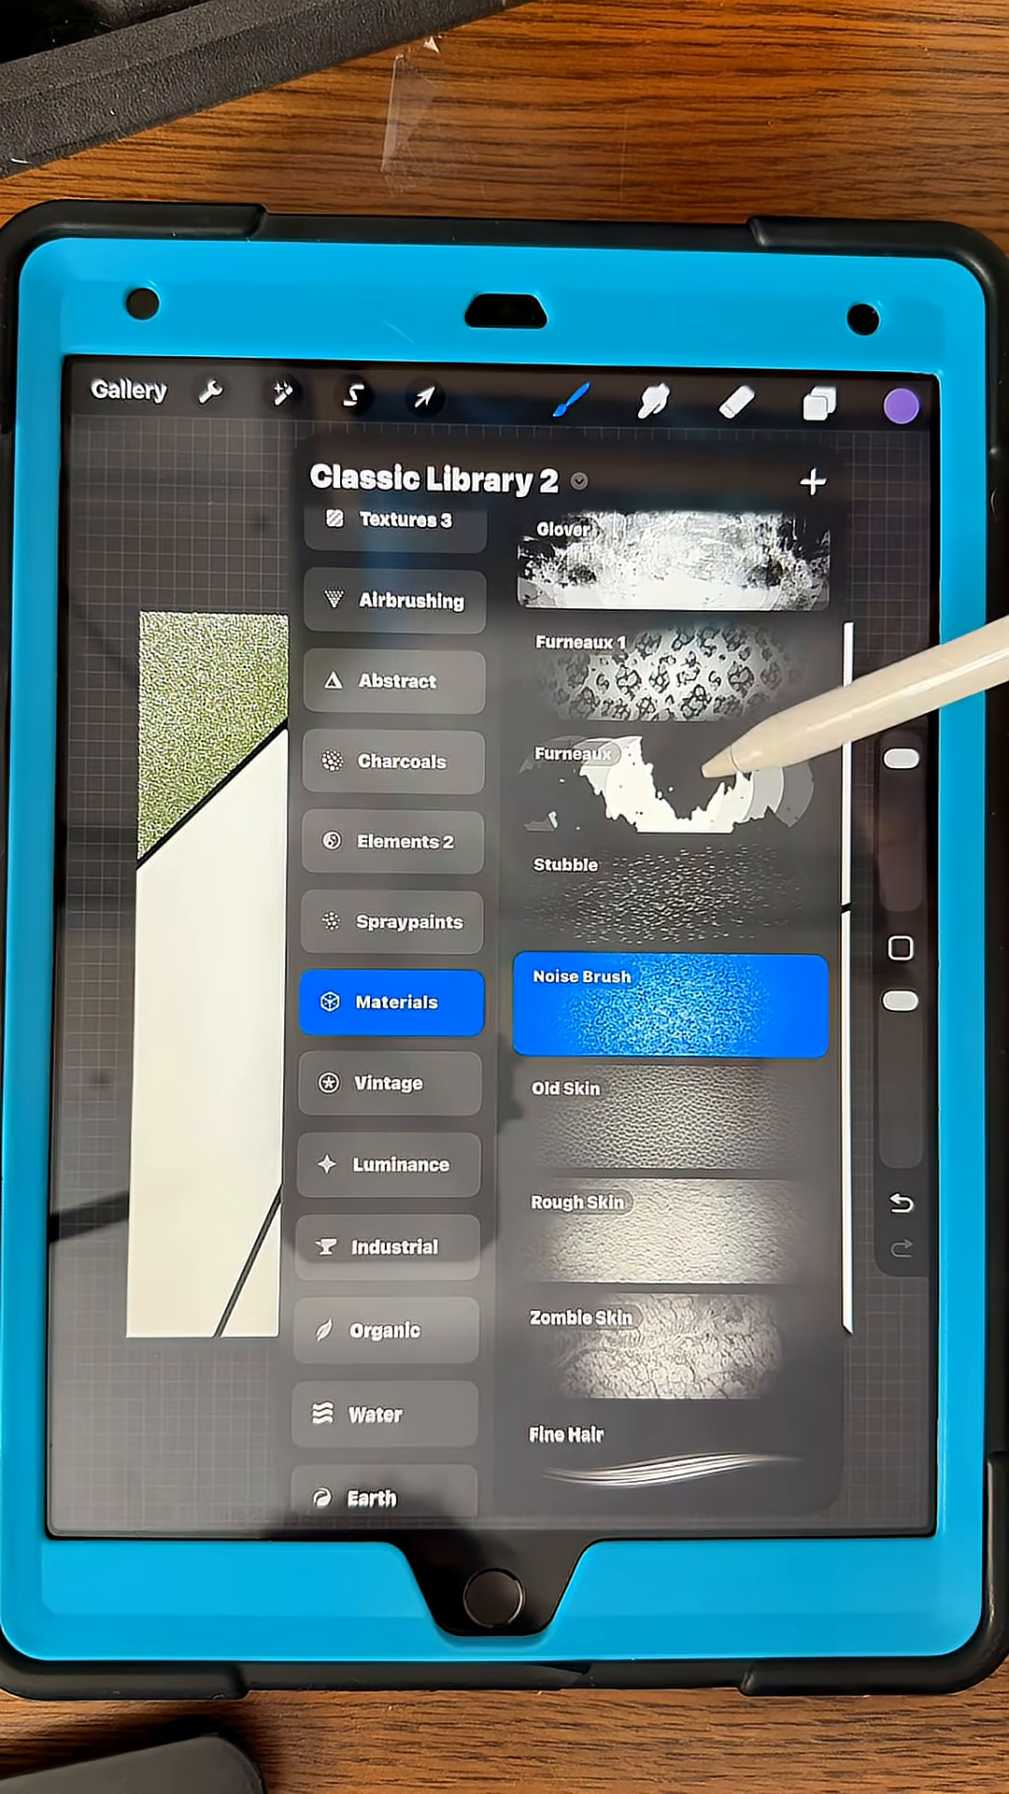
pyautogui.click(568, 400)
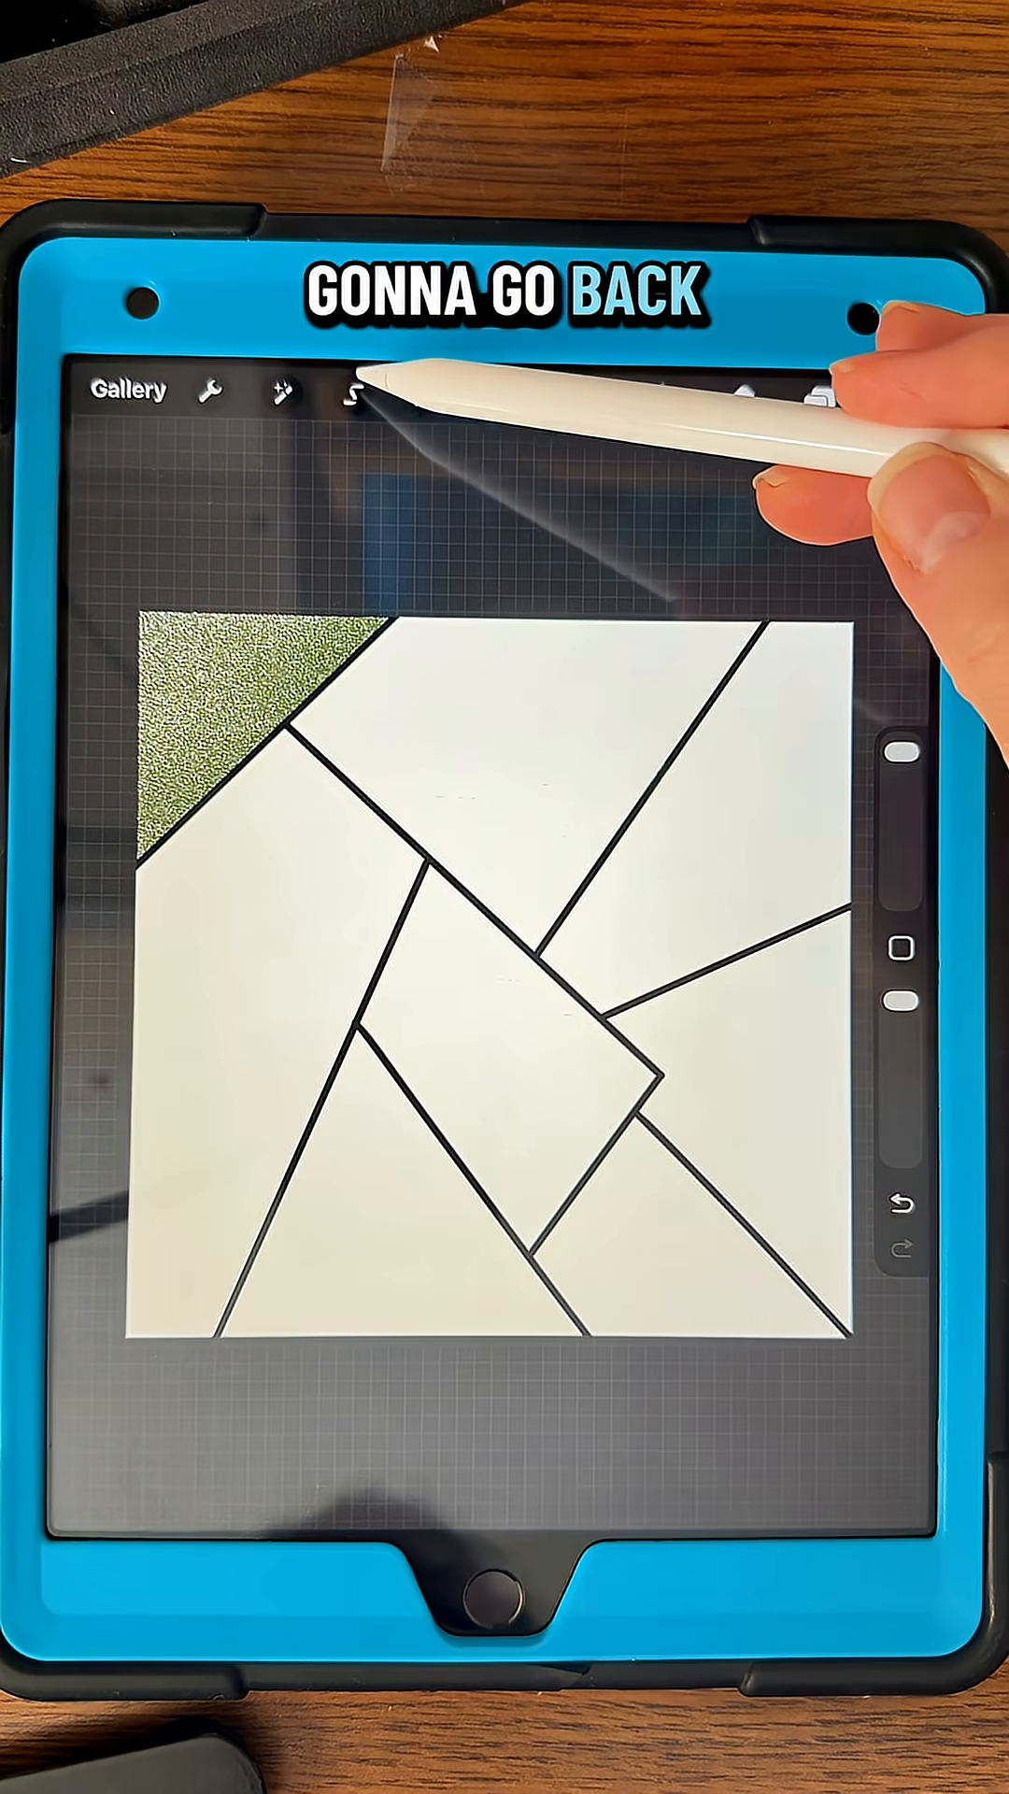
pyautogui.click(355, 392)
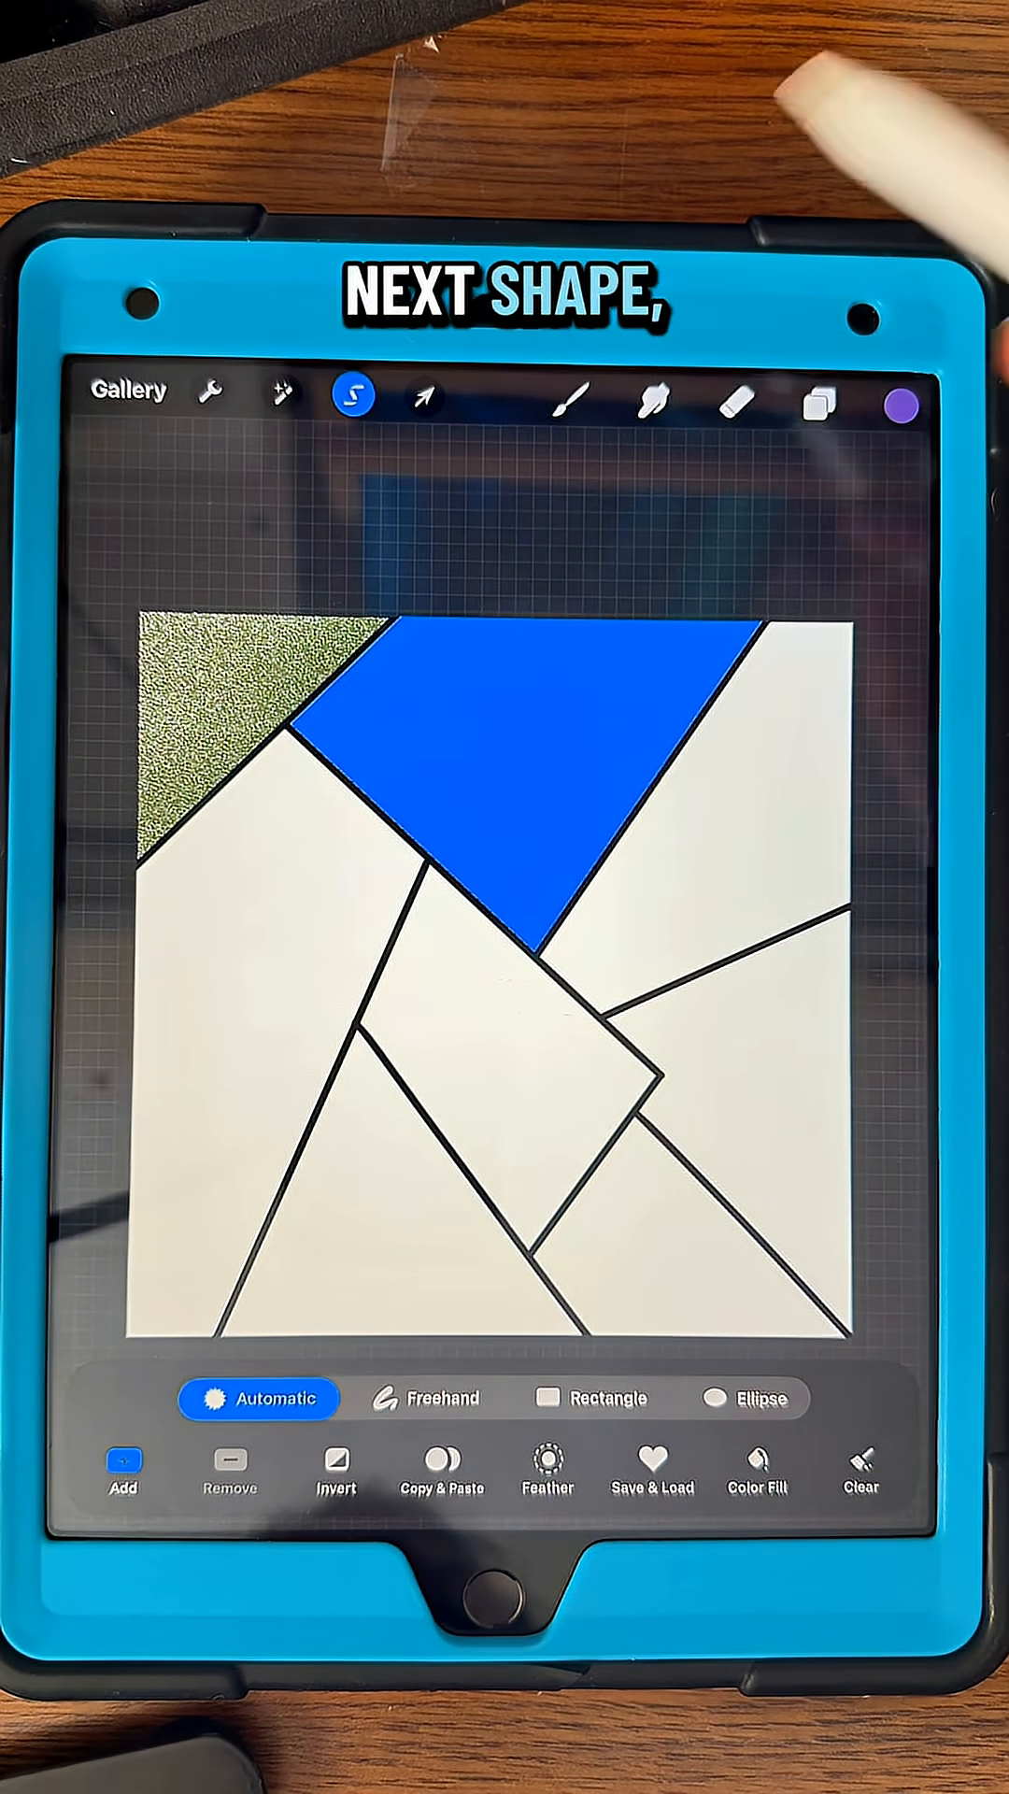